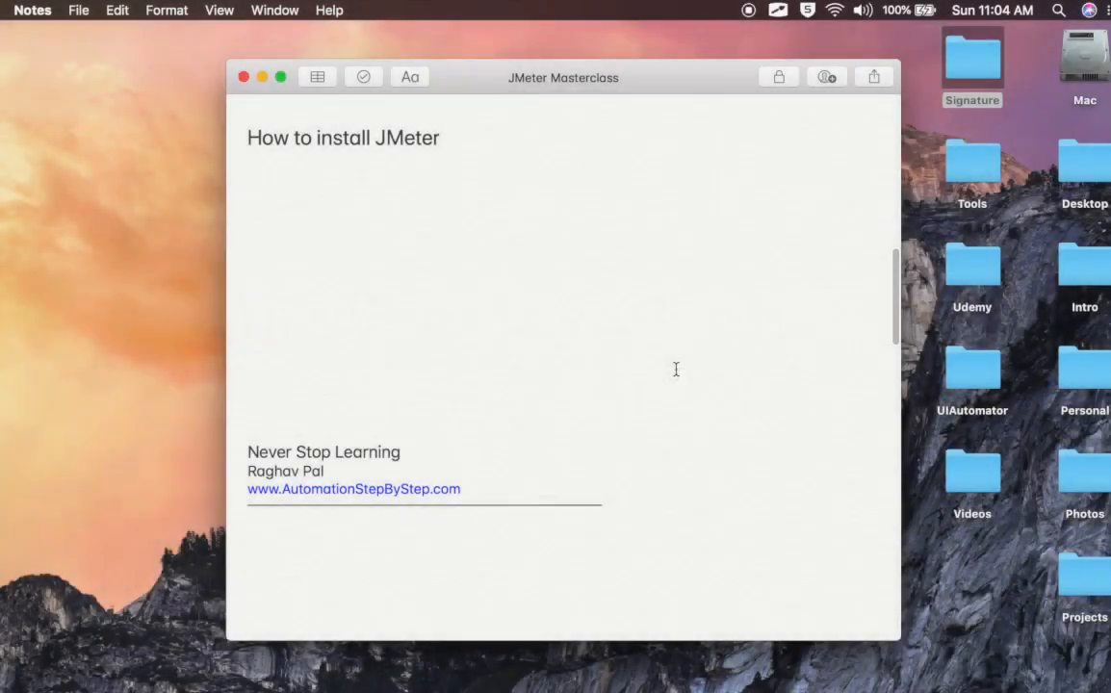
Write the 'Windows | Mac | Linux' line and Steps 1-4 under the heading.
click(246, 360)
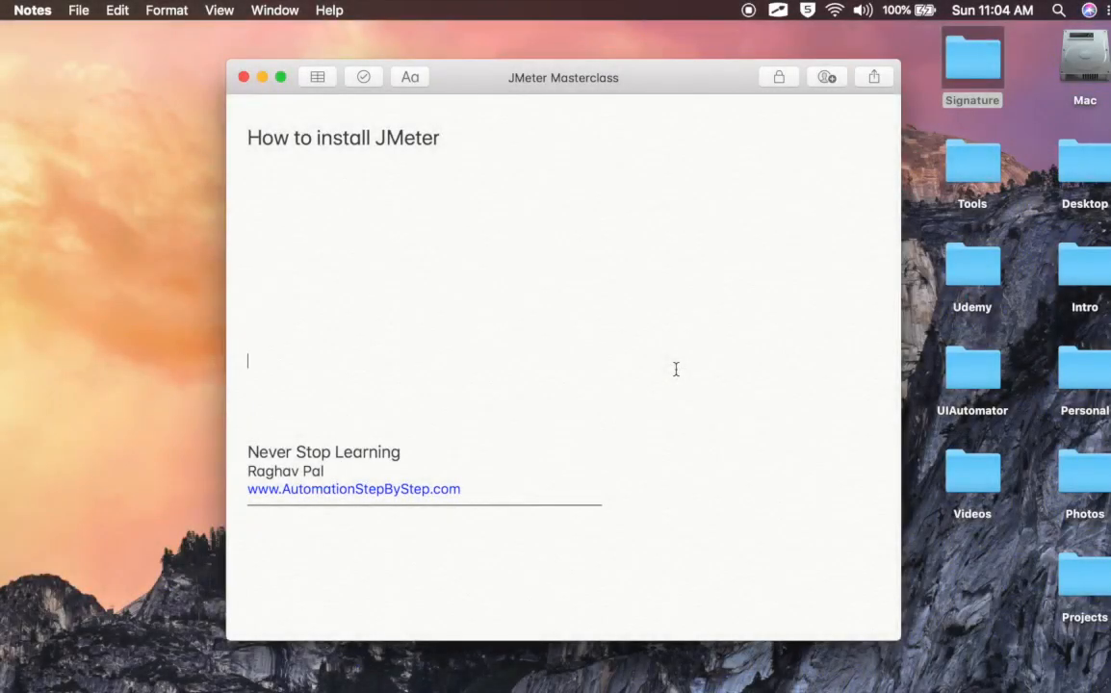
text(Win)
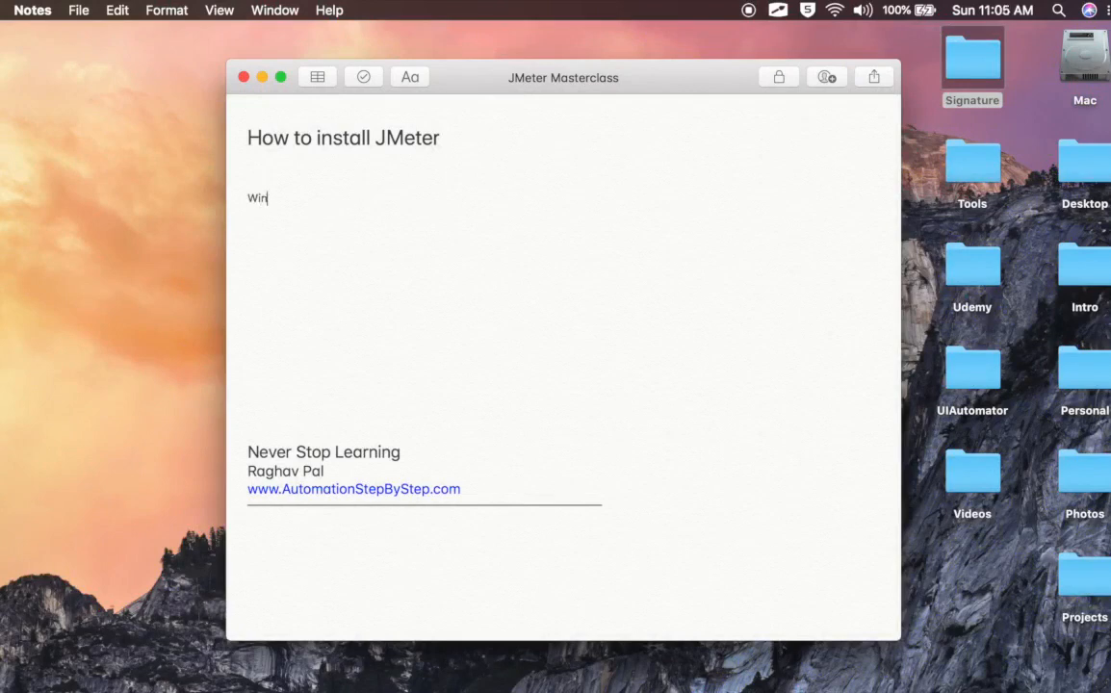
text(dows | Mac | Linux)
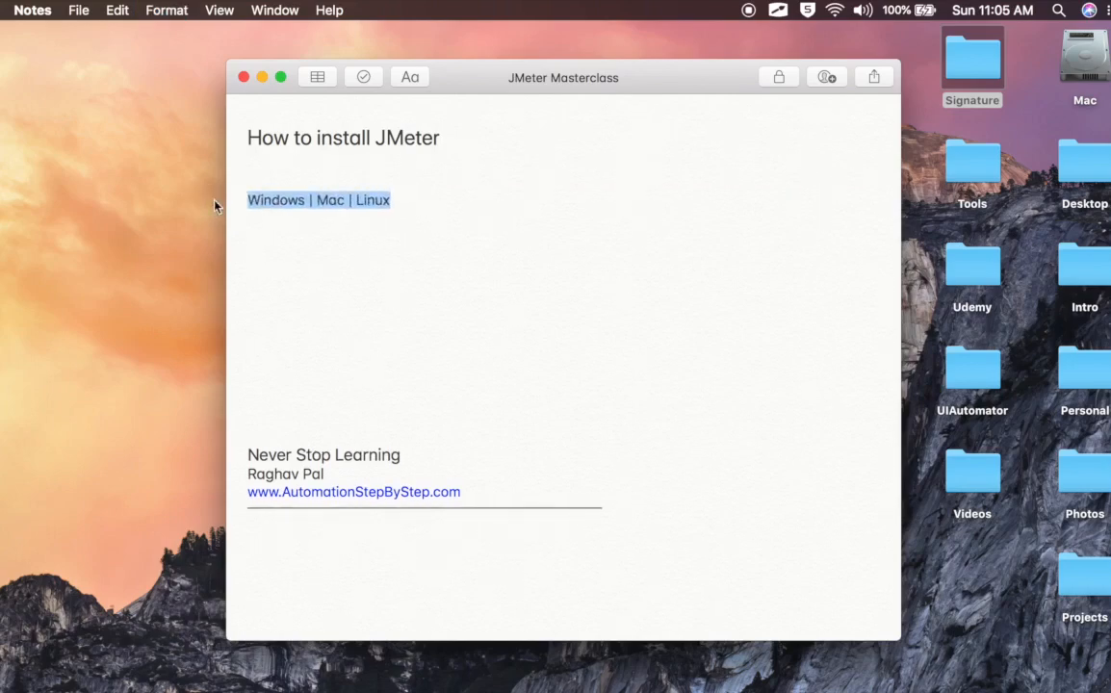
scroll(down, 3)
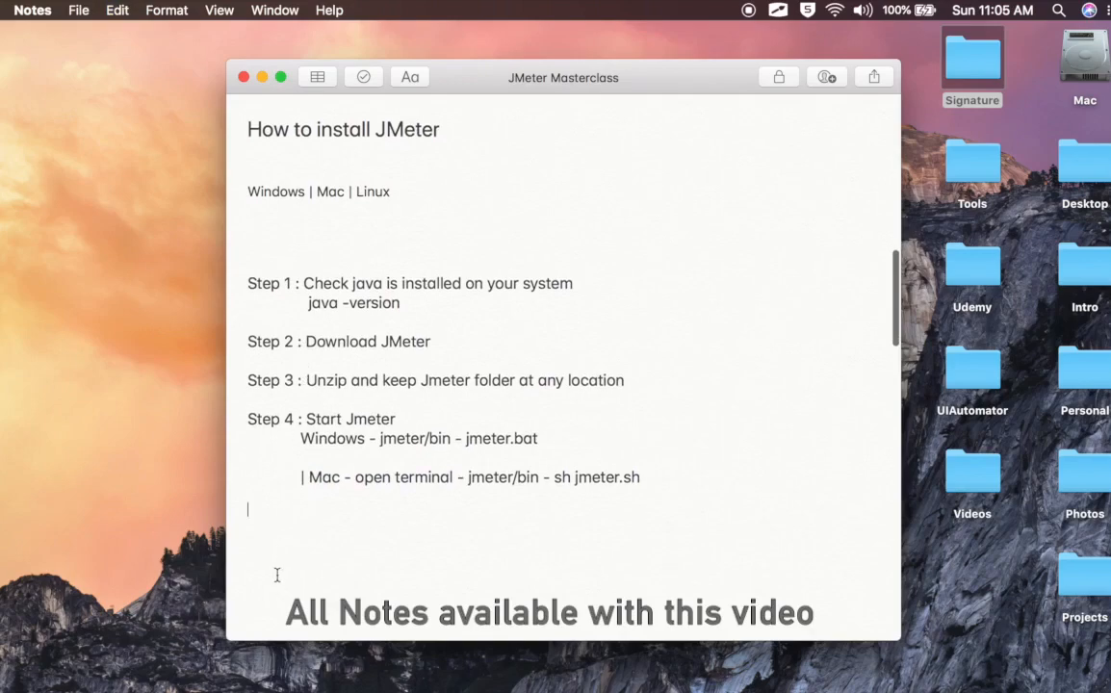
scroll(down, 3)
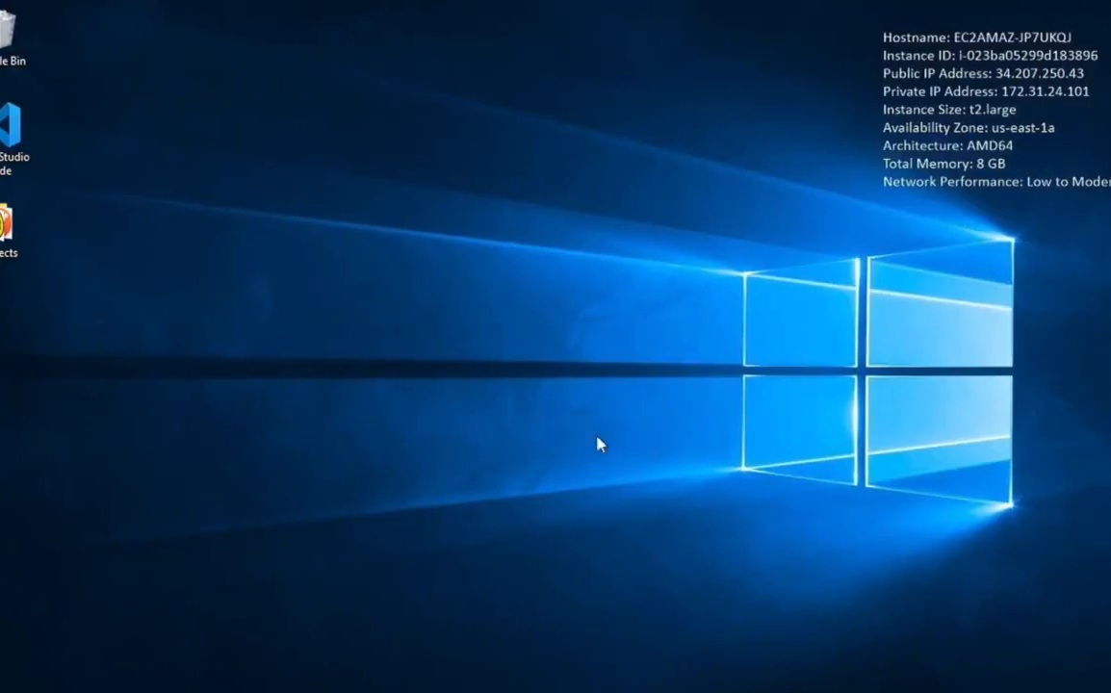
Launch Command Prompt from Start and run java -version, reporting 1.8.0_251.
click(11, 685)
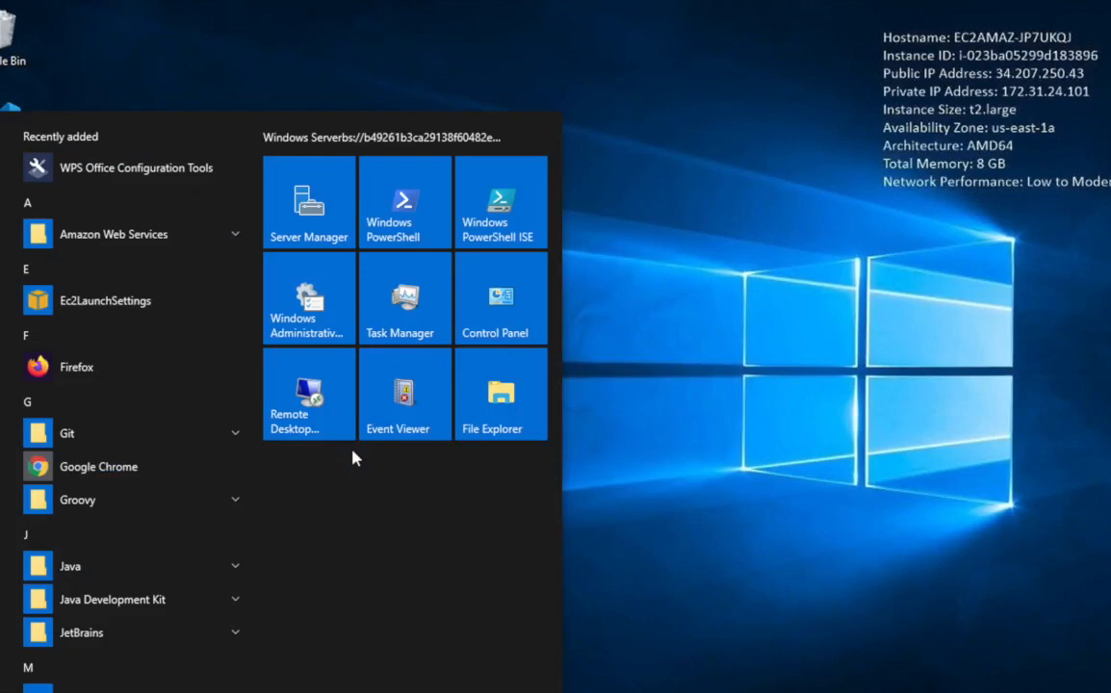
text(cmd)
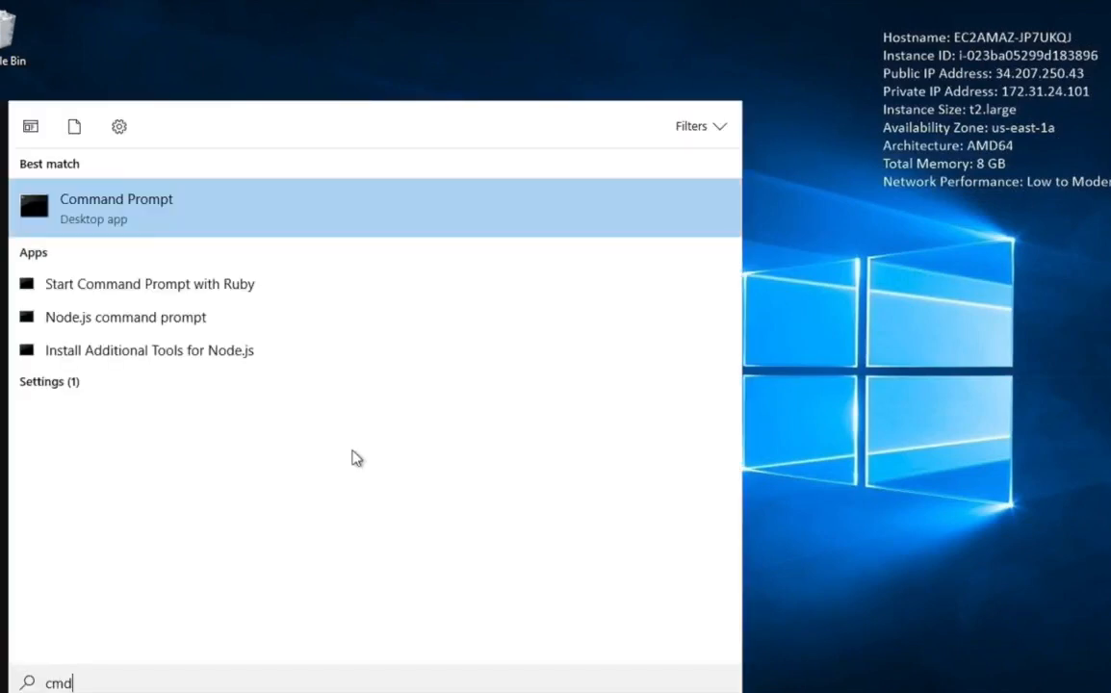
click(115, 208)
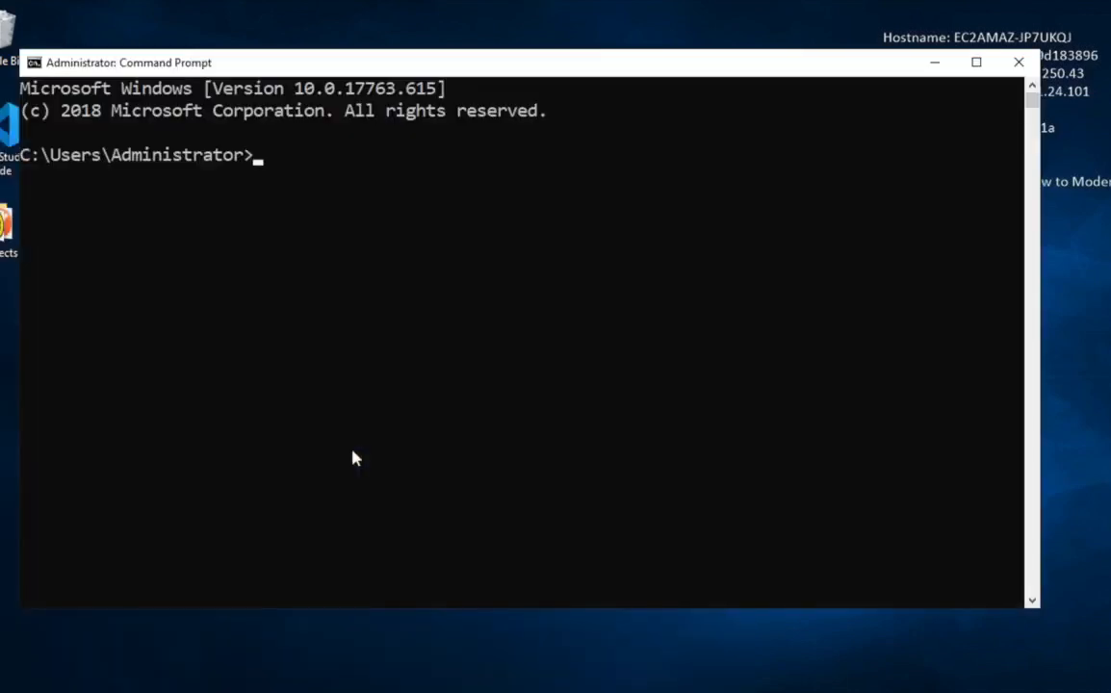
text(java -version)
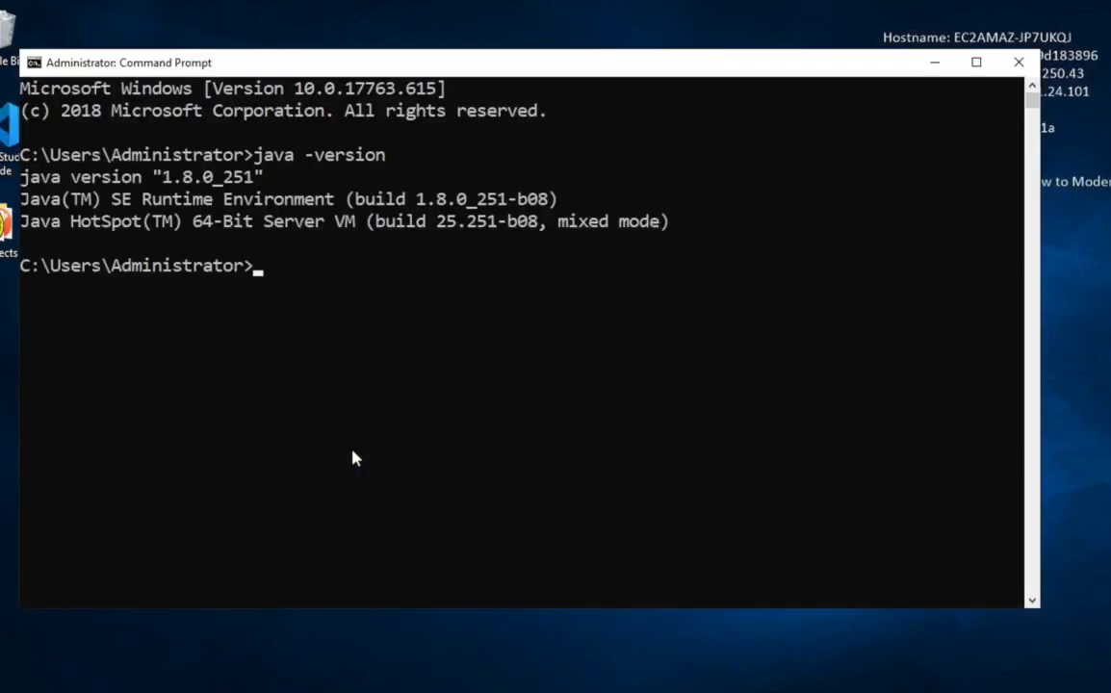
mouse_move(222, 352)
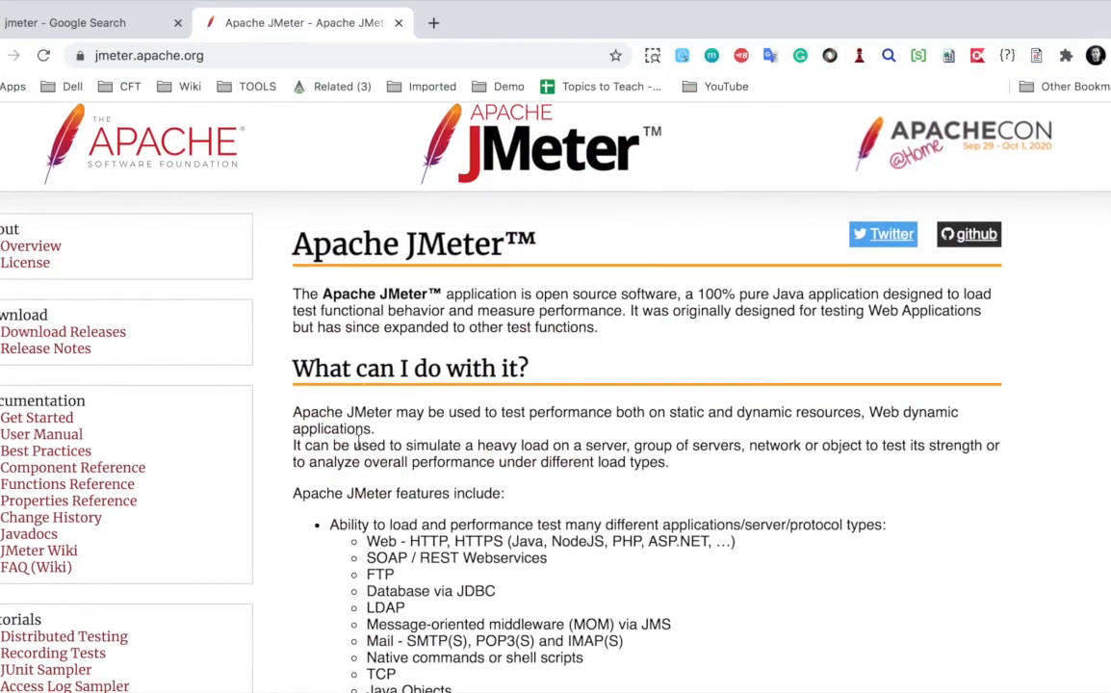
Go to Download Releases and reach the Apache JMeter 5.4 section (Java 8+).
scroll(down, 3)
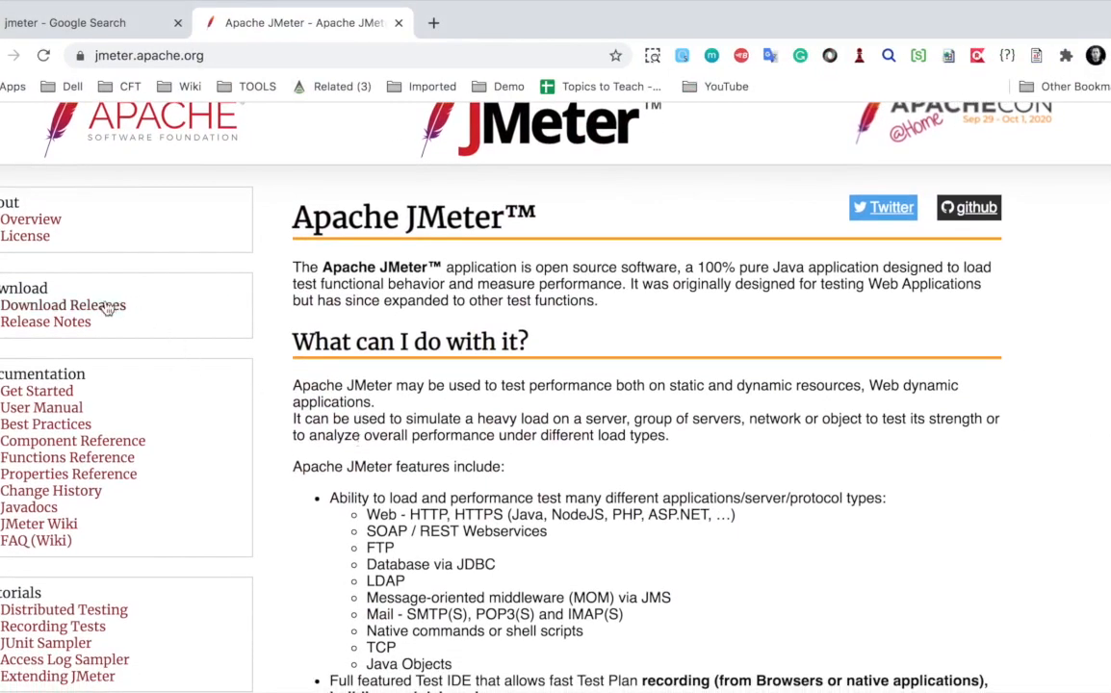
click(63, 304)
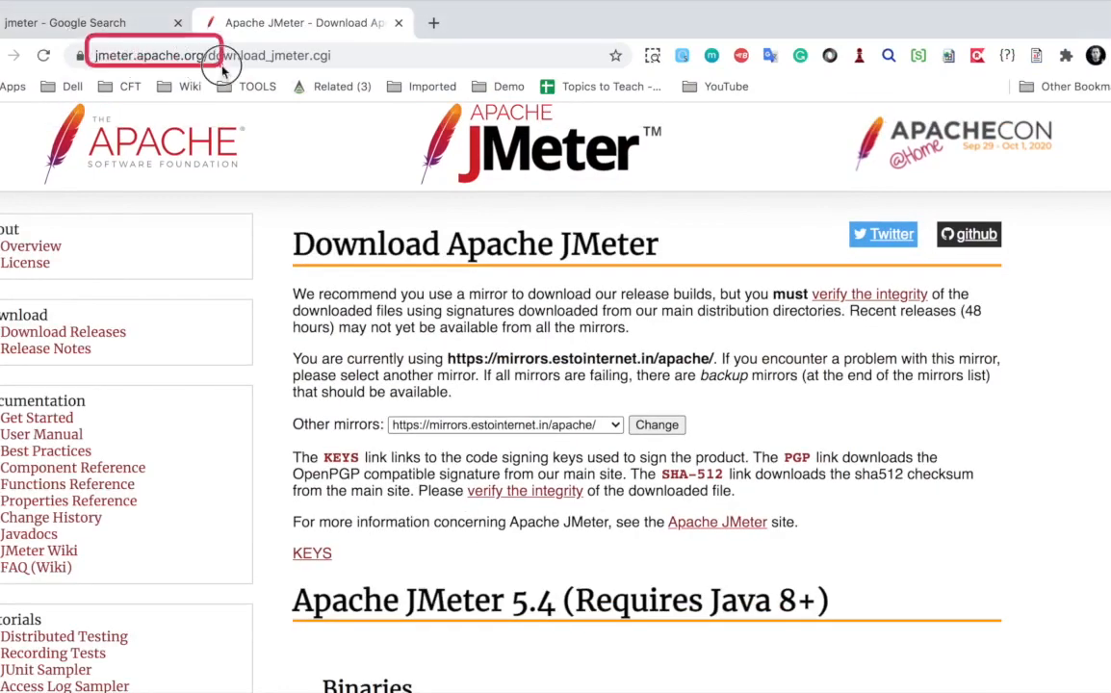
scroll(down, 3)
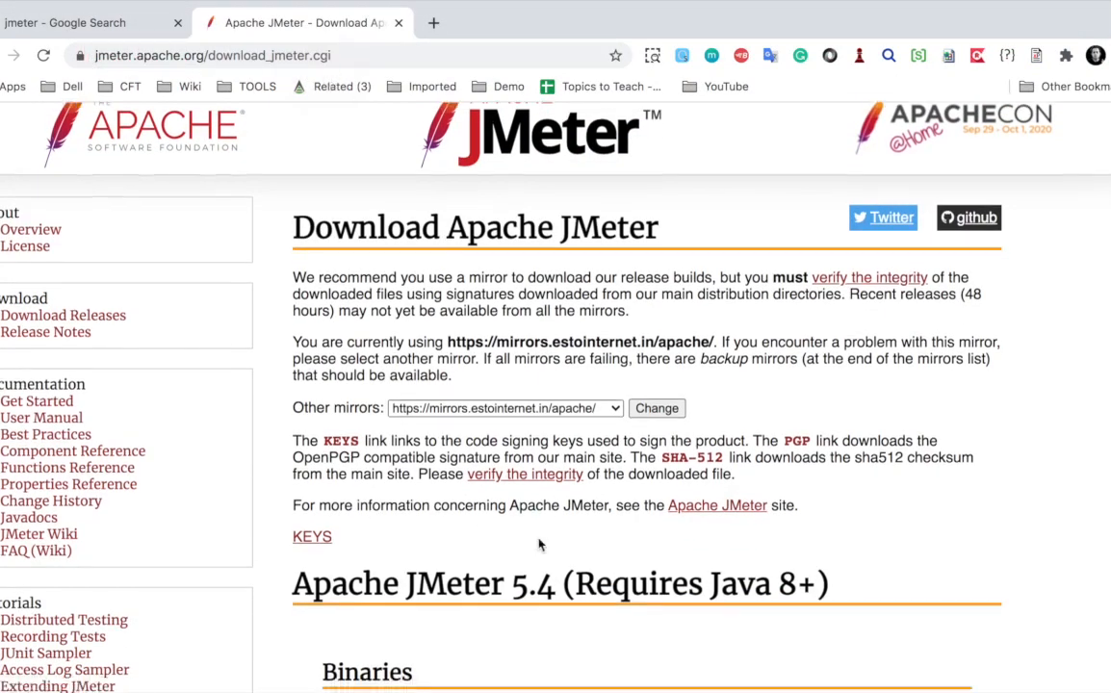
scroll(down, 3)
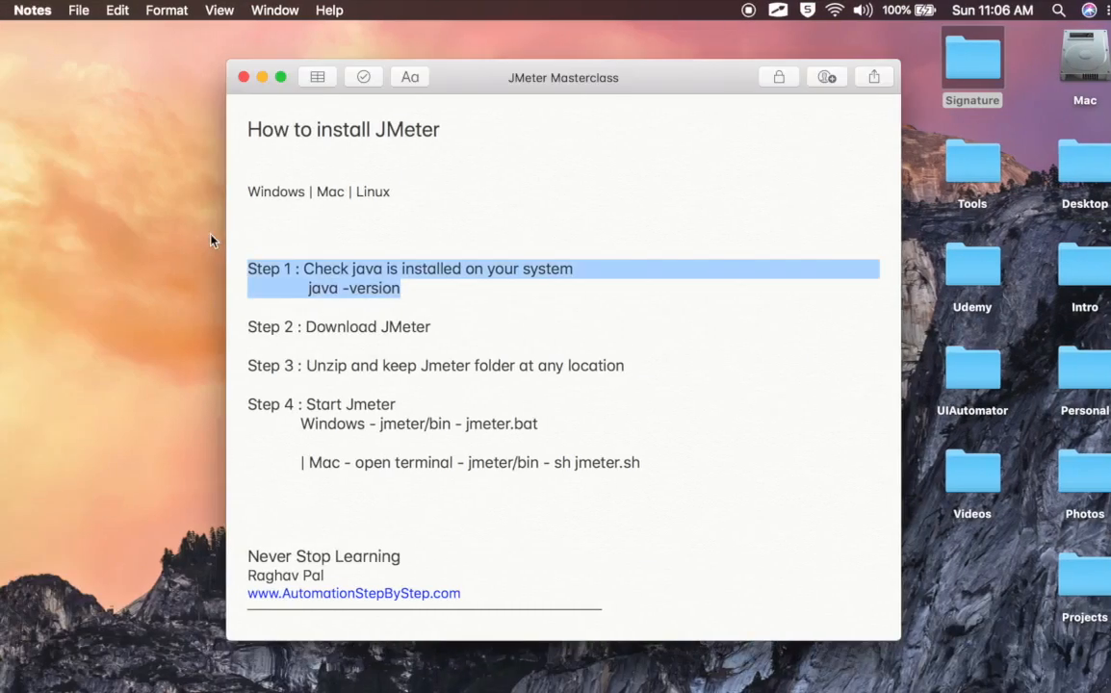
Launch Terminal via Spotlight and run java -version at the bash prompt.
key(cmd+space)
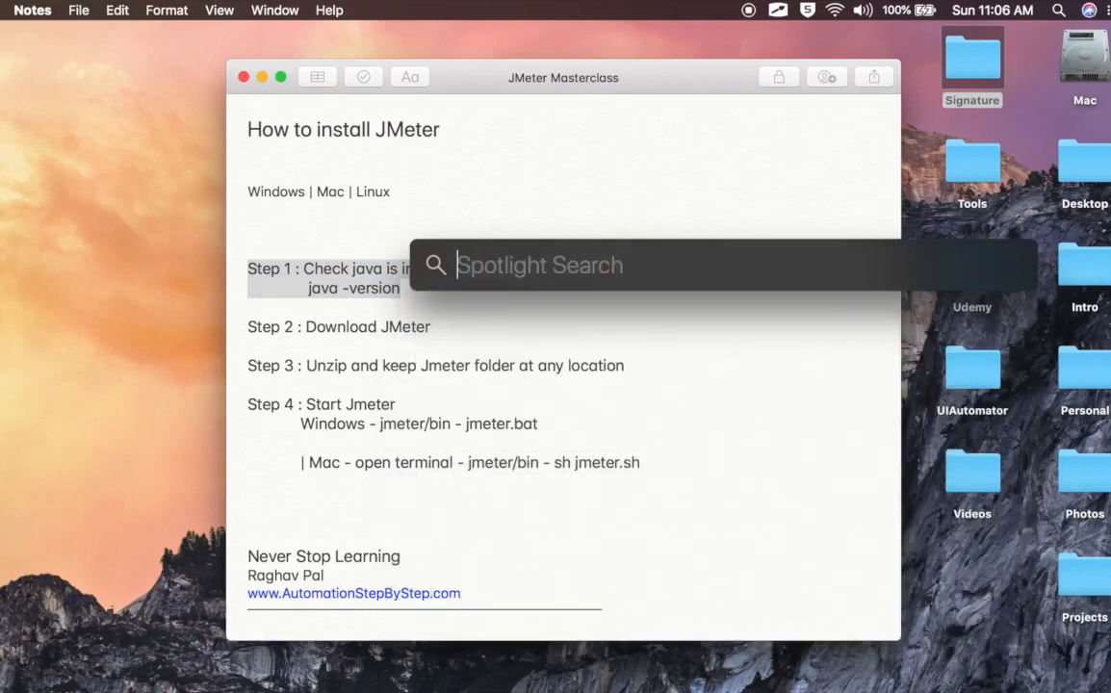
text(textEdit.app)
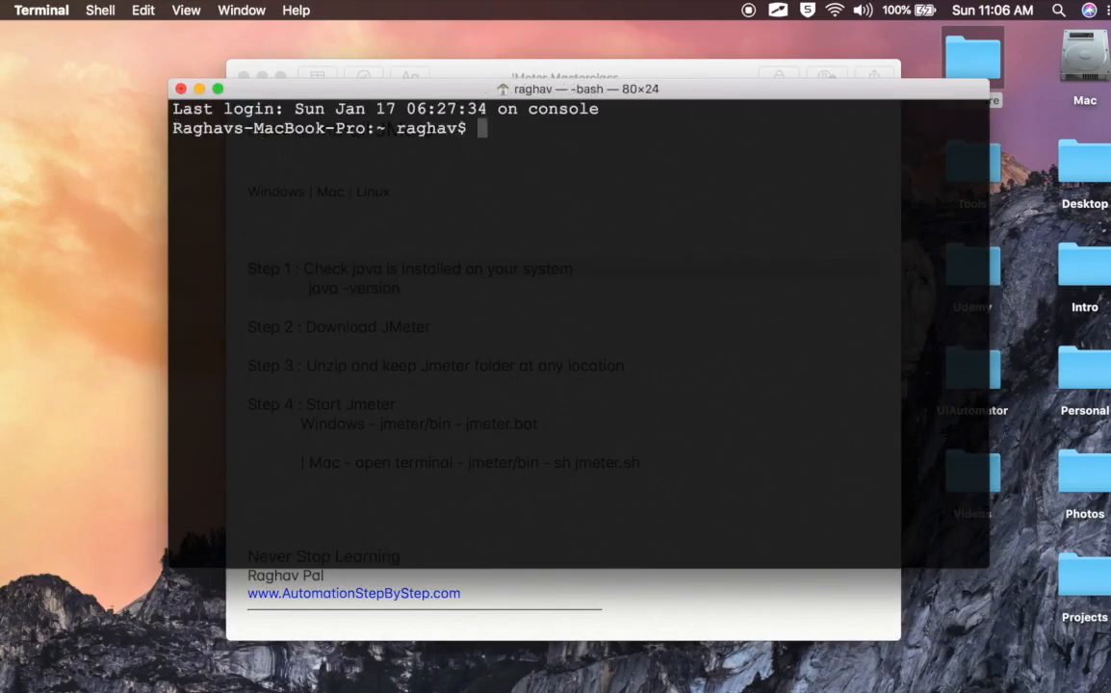
text(java -)
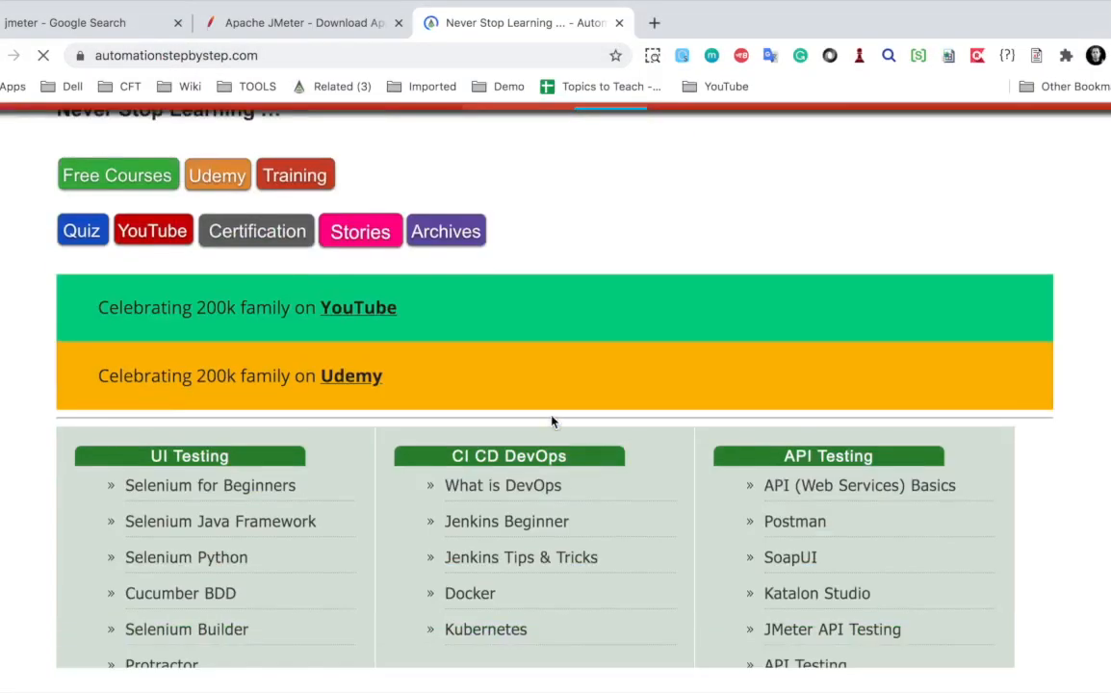
Follow the Java link under Programming to the YouTube Java playlist in a new tab.
scroll(down, 3)
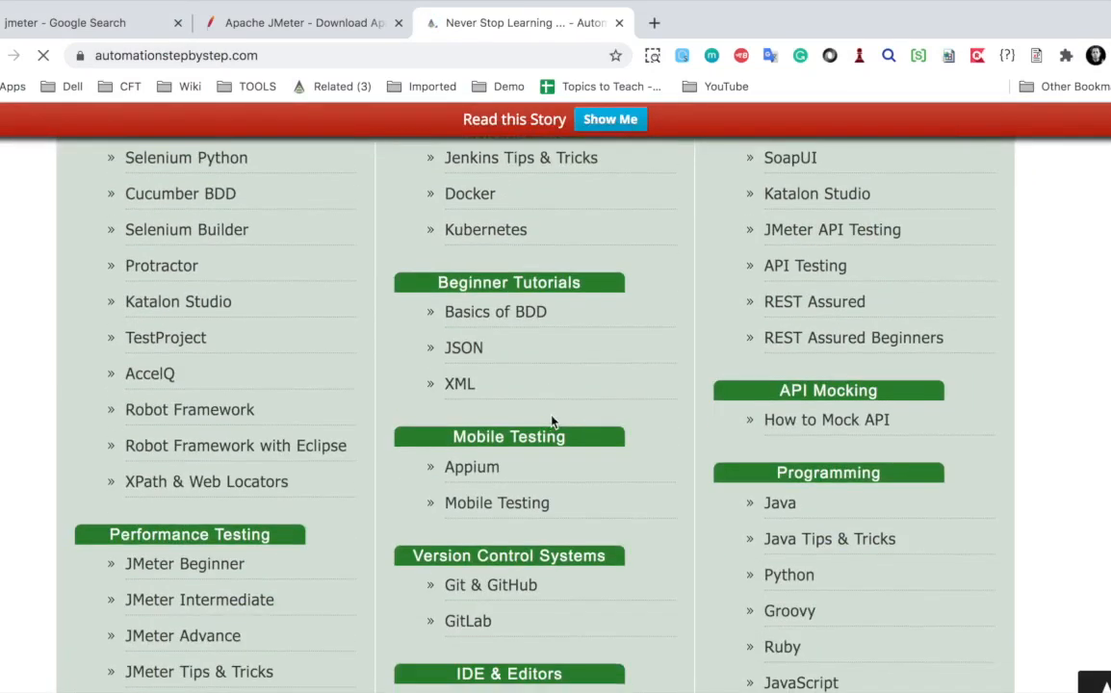
scroll(down, 3)
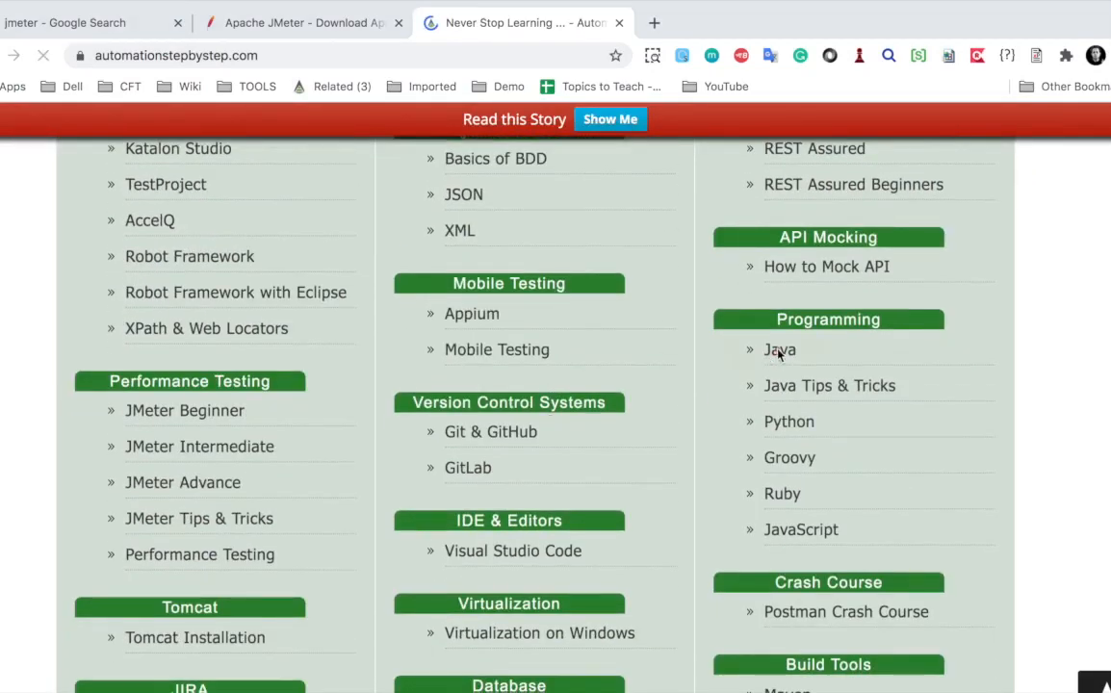
click(779, 350)
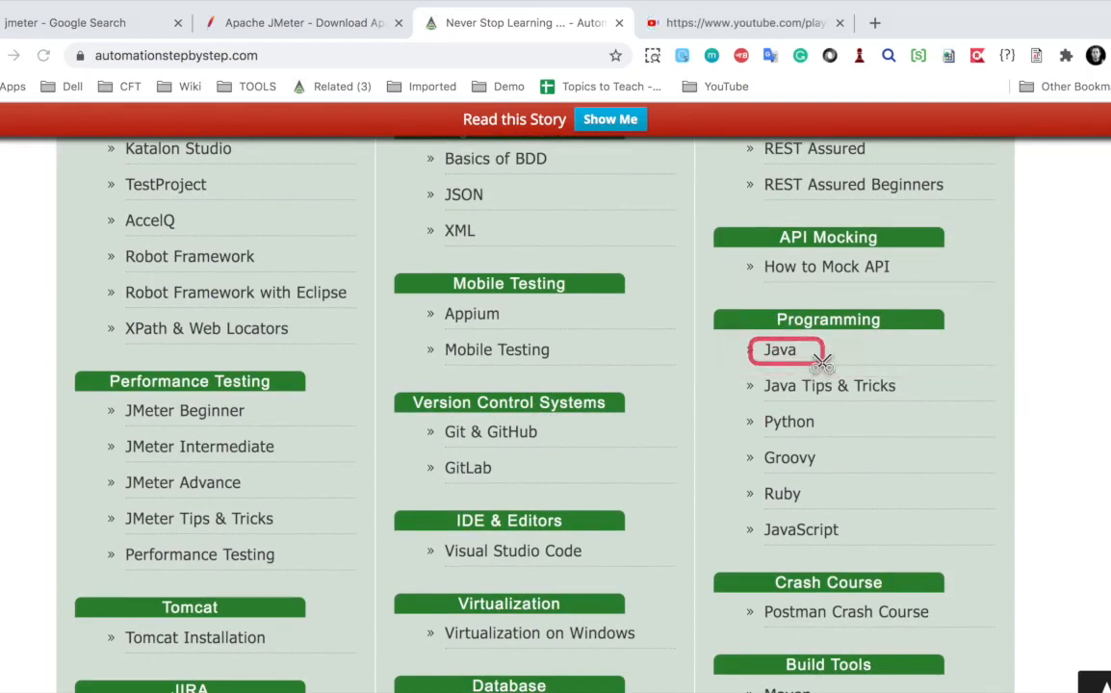
click(780, 350)
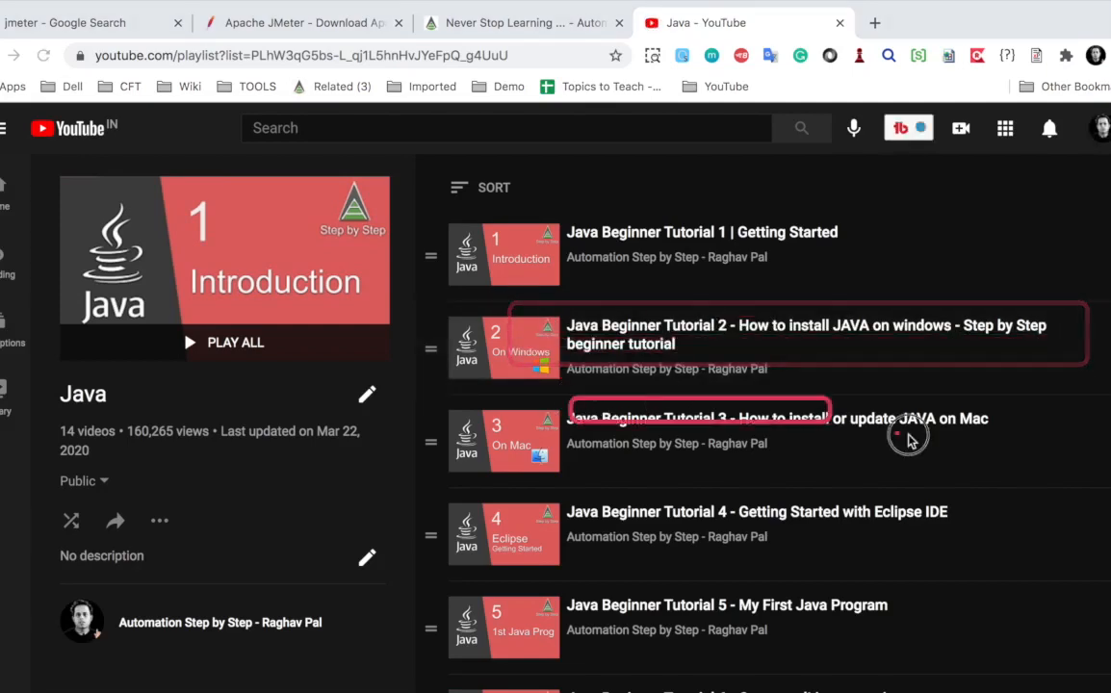
scroll(down, 3)
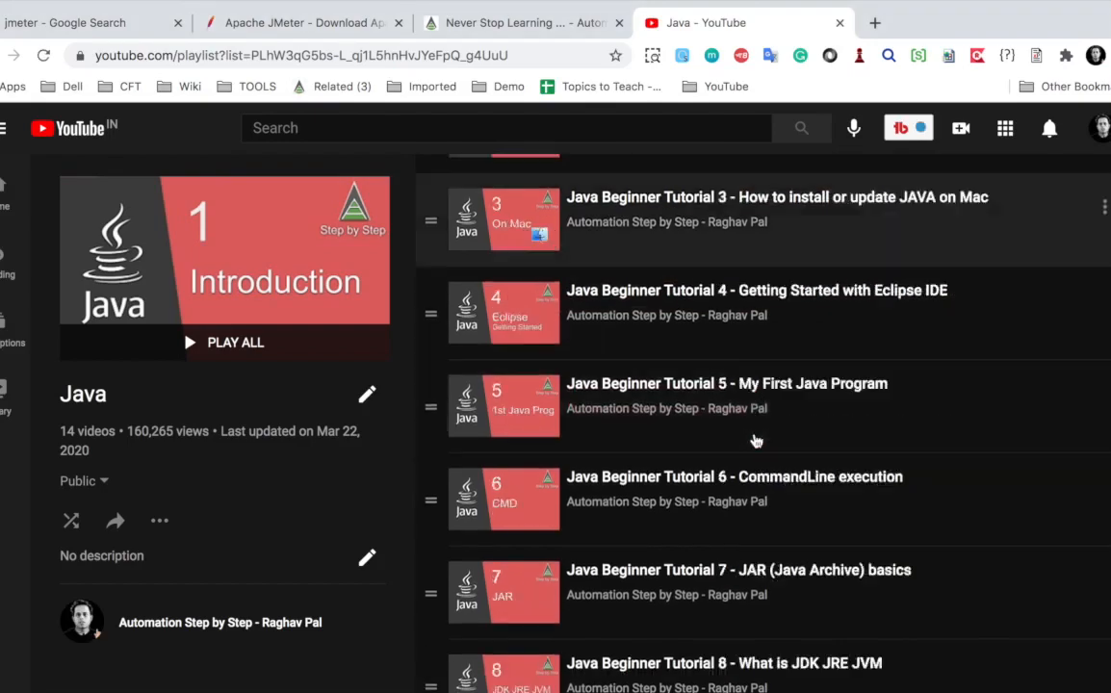
scroll(down, 3)
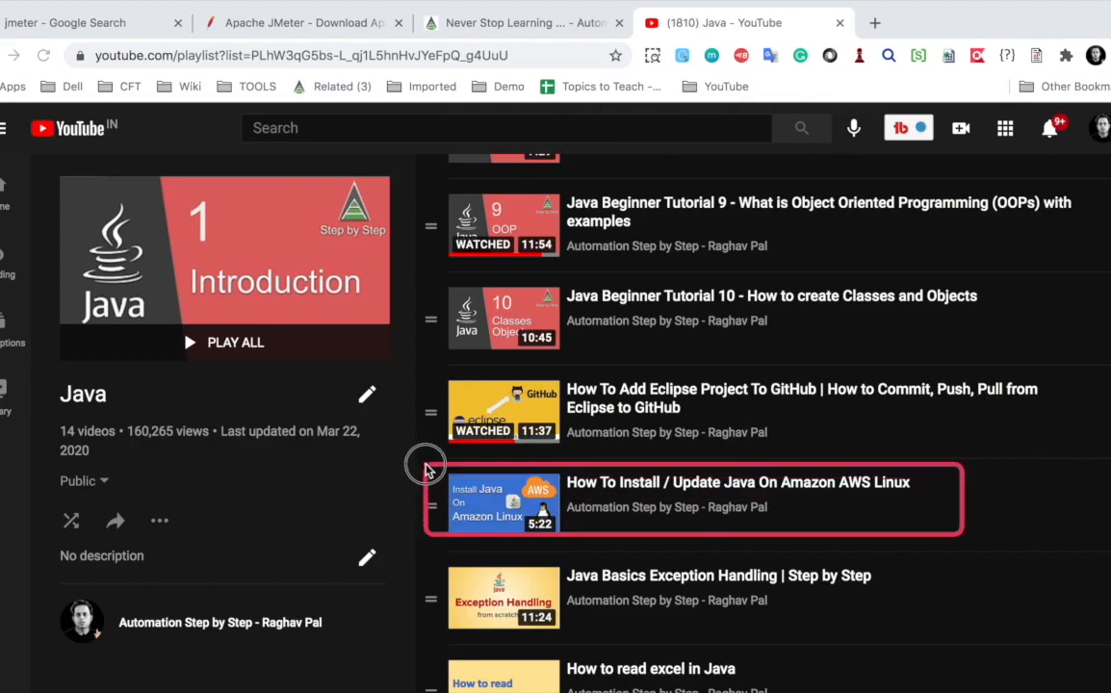
scroll(down, 3)
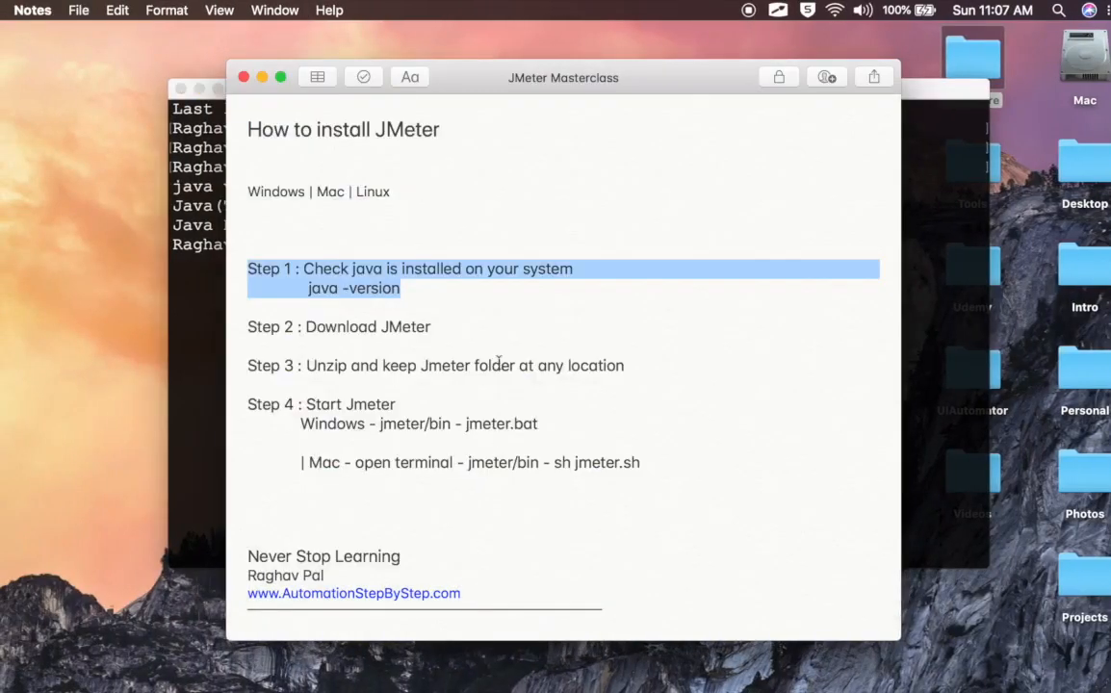
click(306, 289)
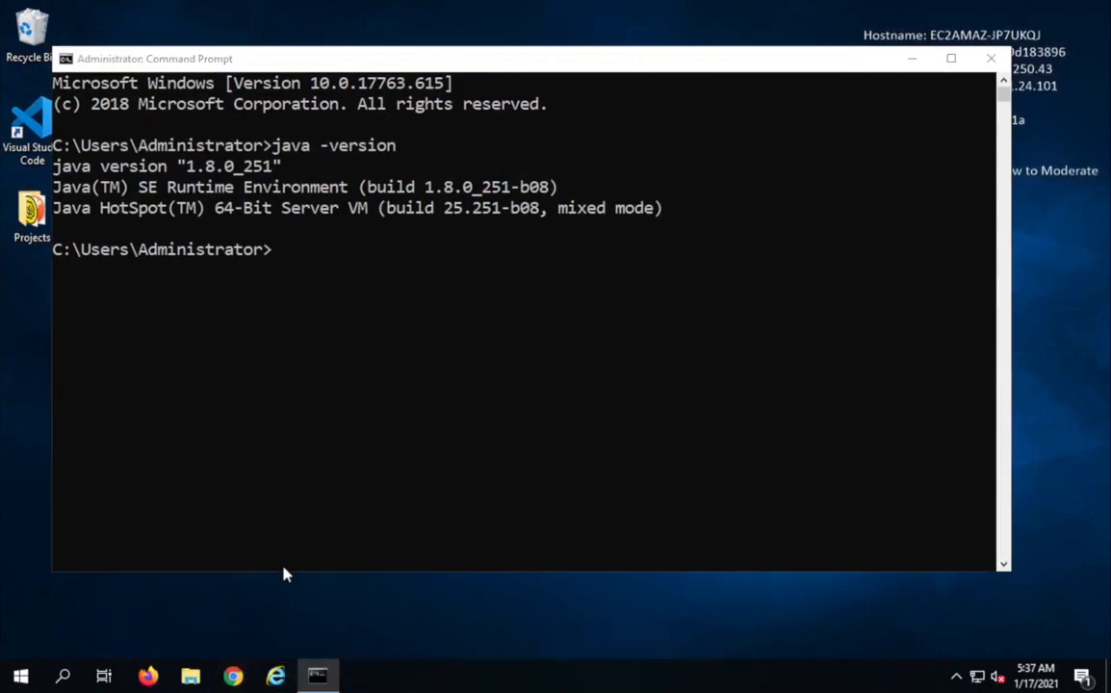
Search 'jmeter', reach jmeter.apache.org and its Download Releases page.
click(233, 674)
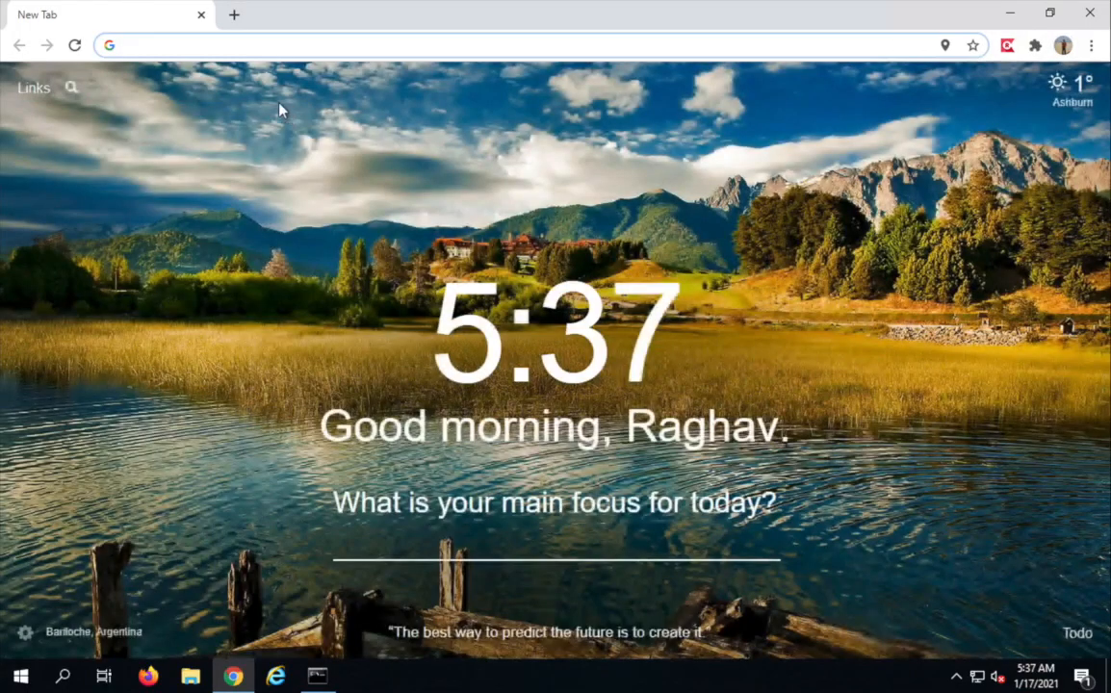
text(jmeter.apache.org)
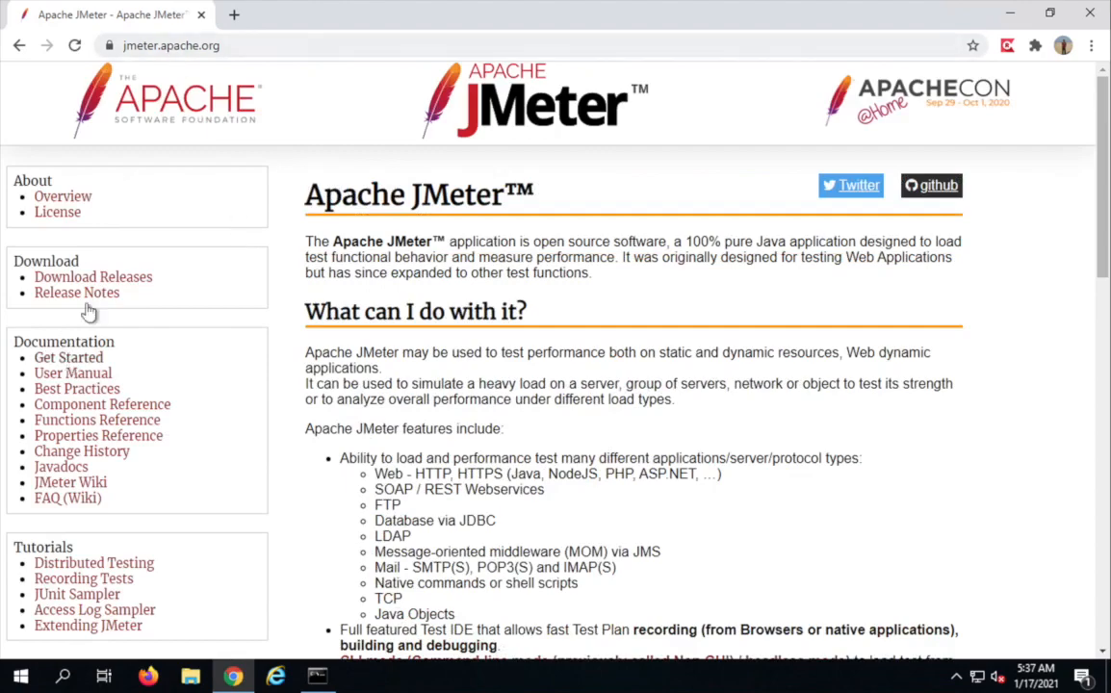
click(92, 277)
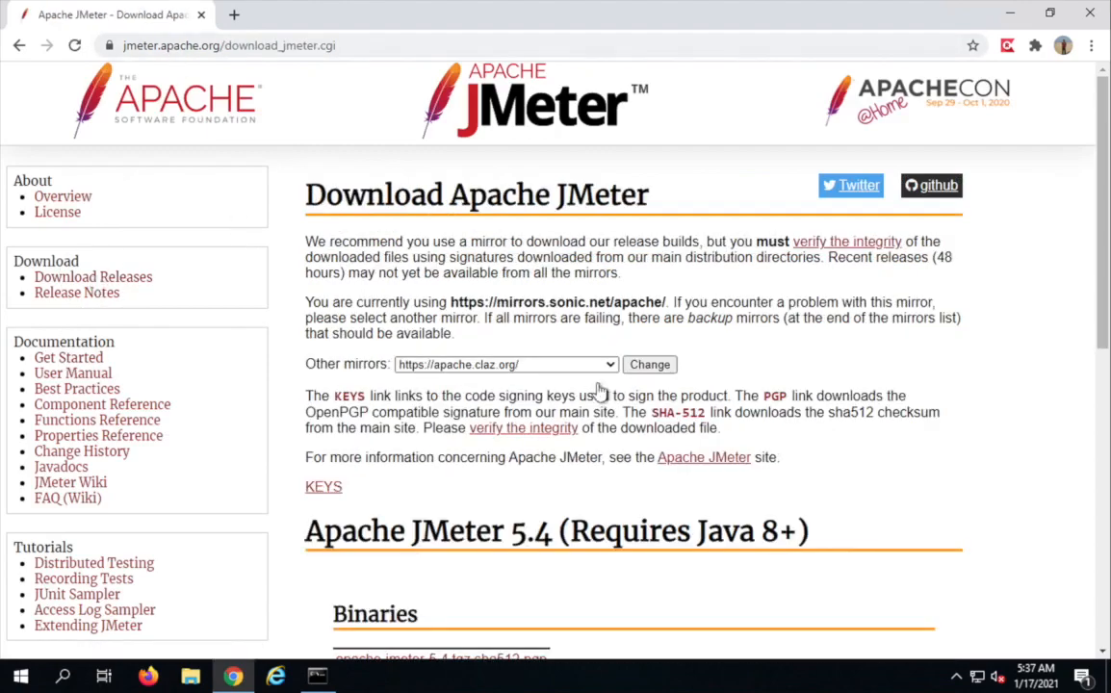
Download apache-jmeter-5.4.zip from the Binaries section.
scroll(down, 3)
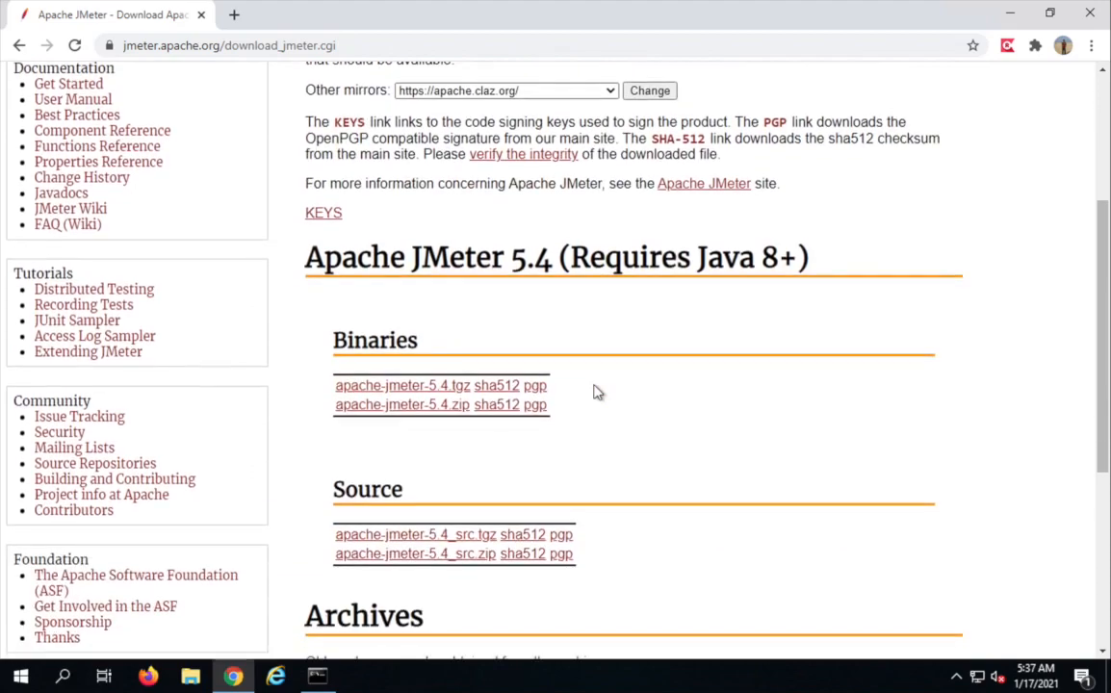
scroll(down, 3)
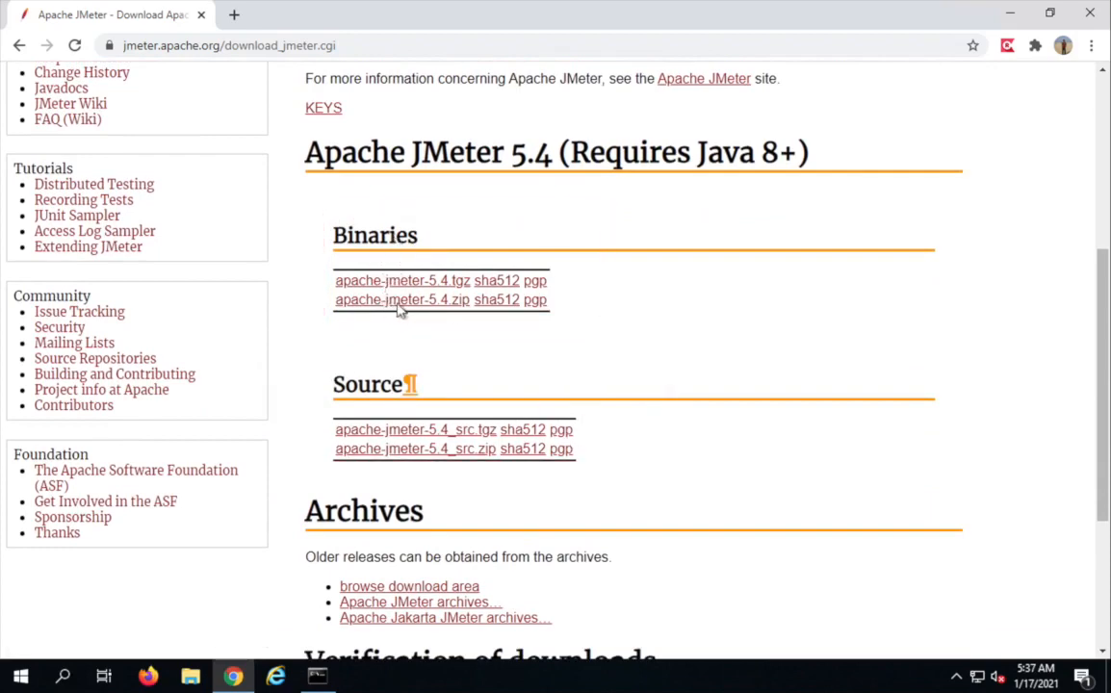
click(400, 300)
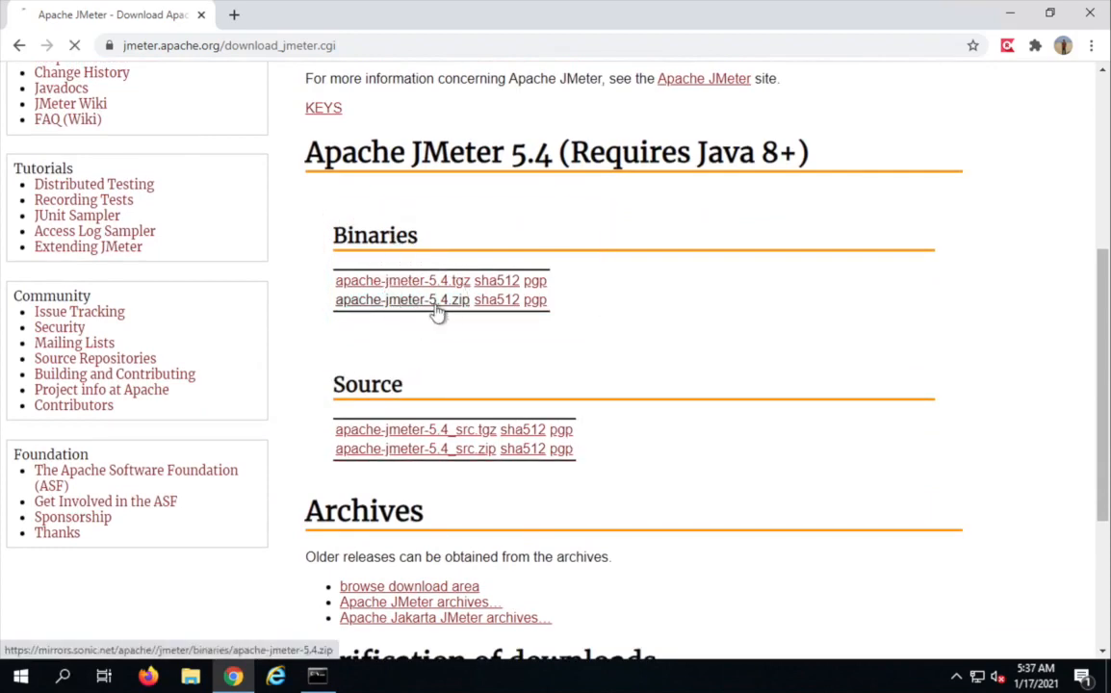
click(401, 301)
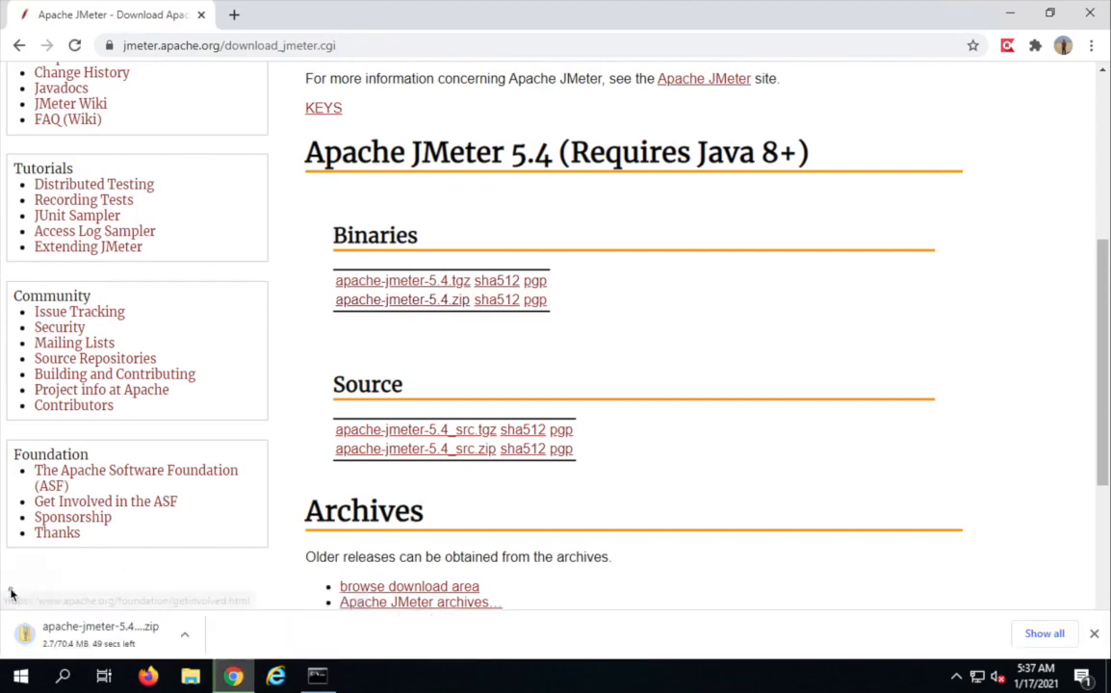
mouse_move(284, 612)
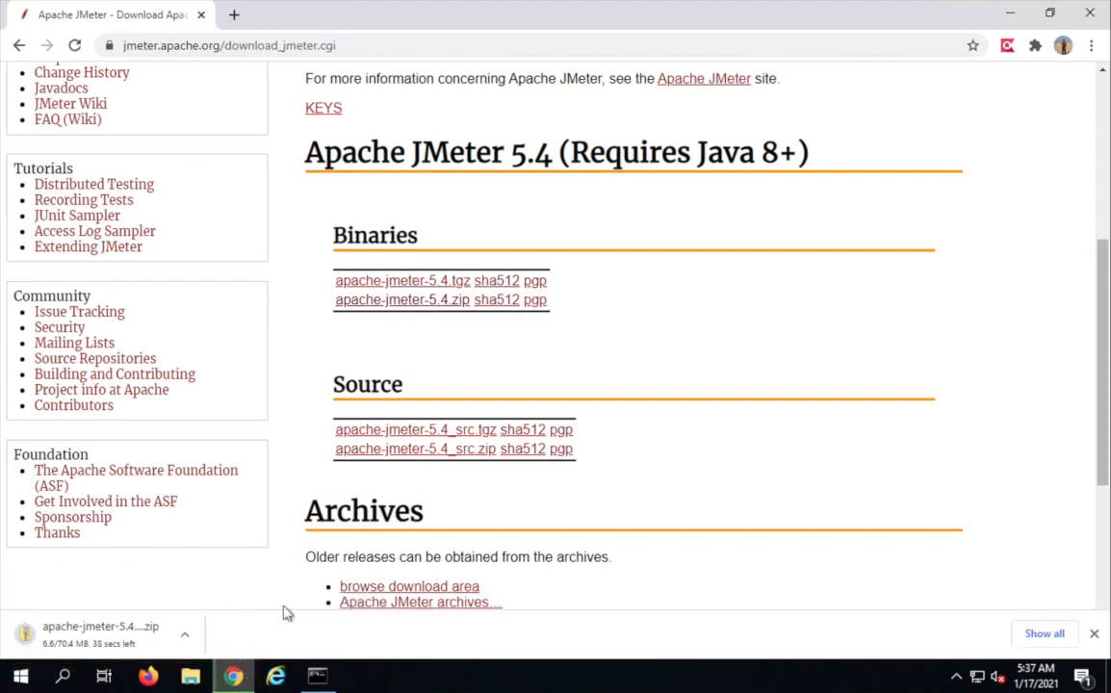
On the Mac, download apache-jmeter-5.4.zip from the Binaries section too.
click(716, 19)
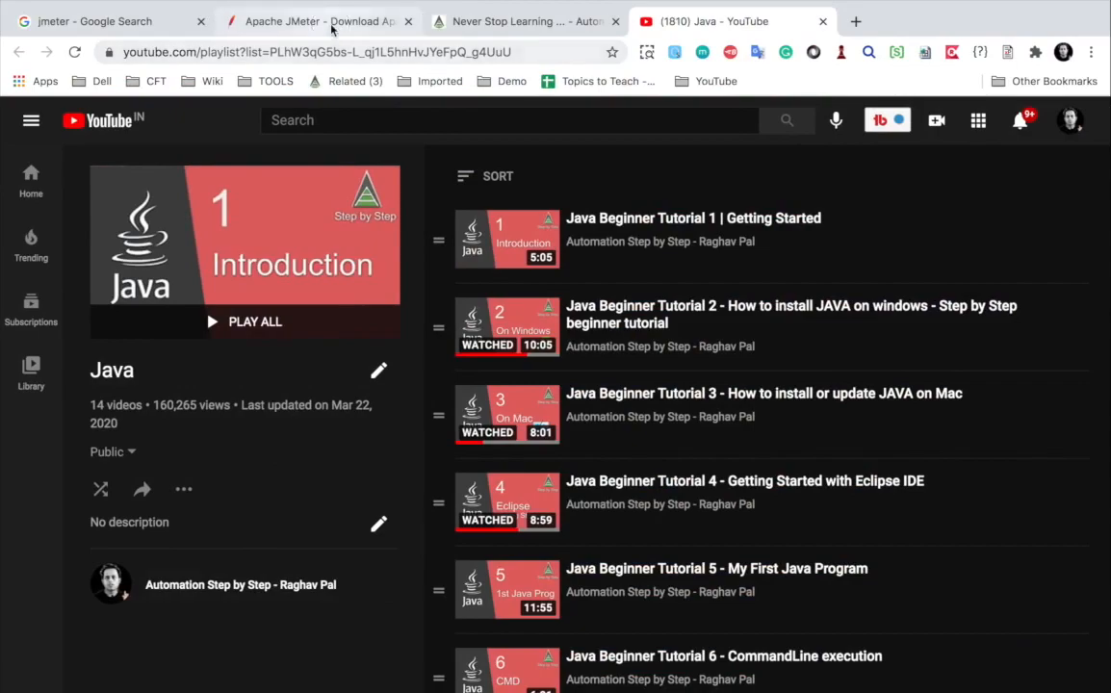
click(318, 21)
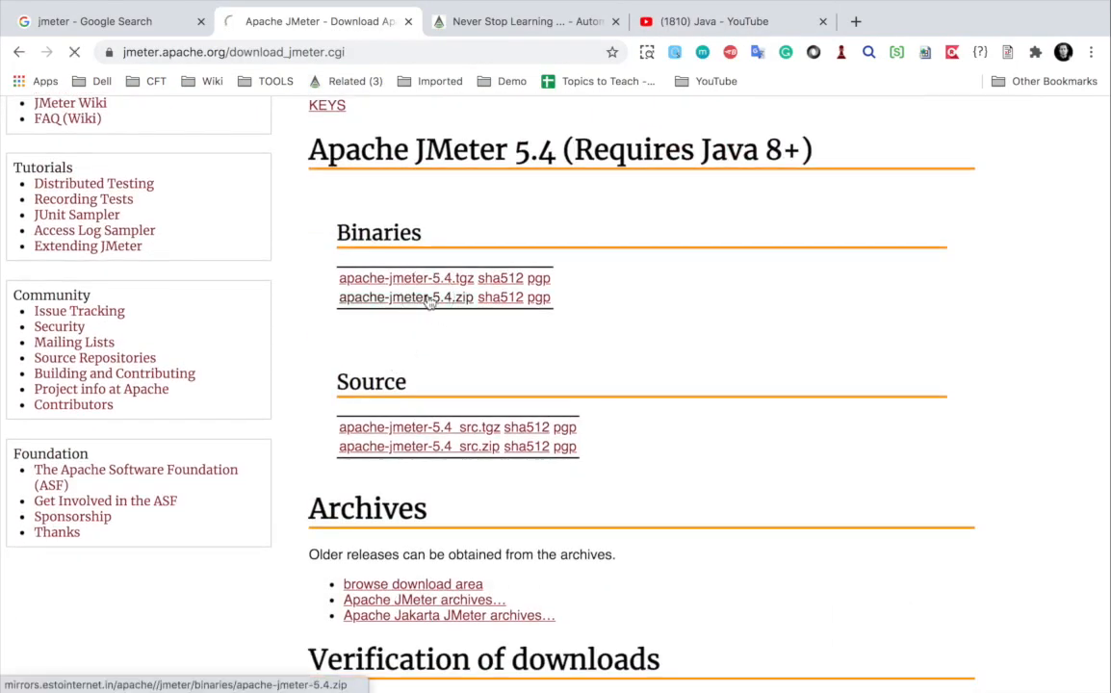
click(404, 296)
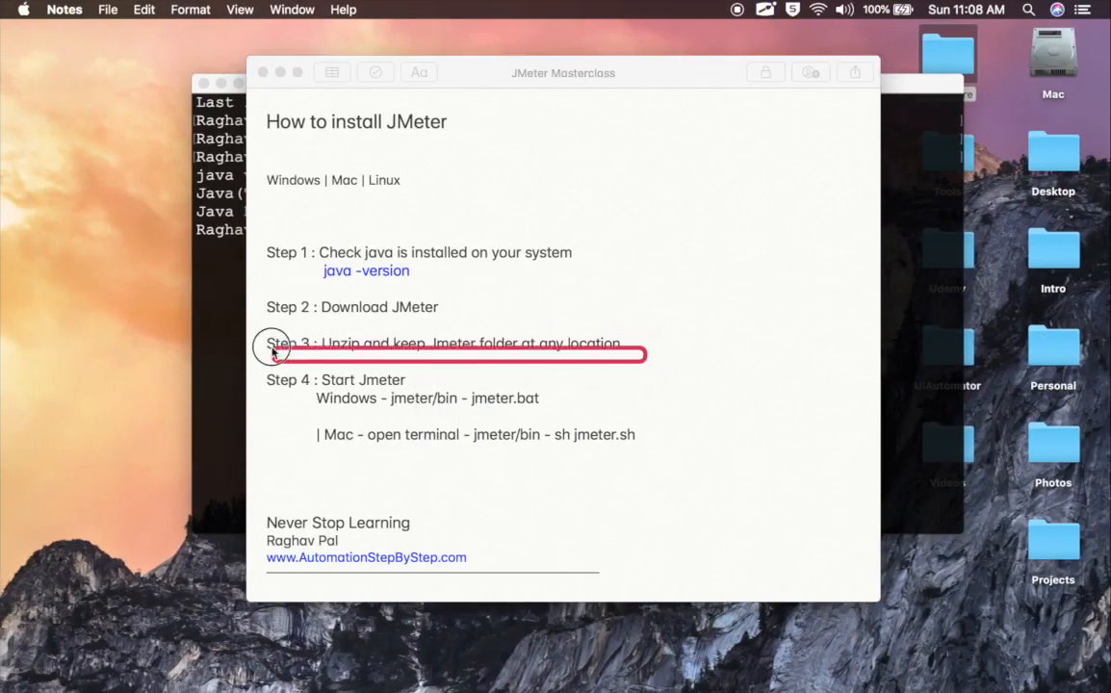
mouse_move(254, 327)
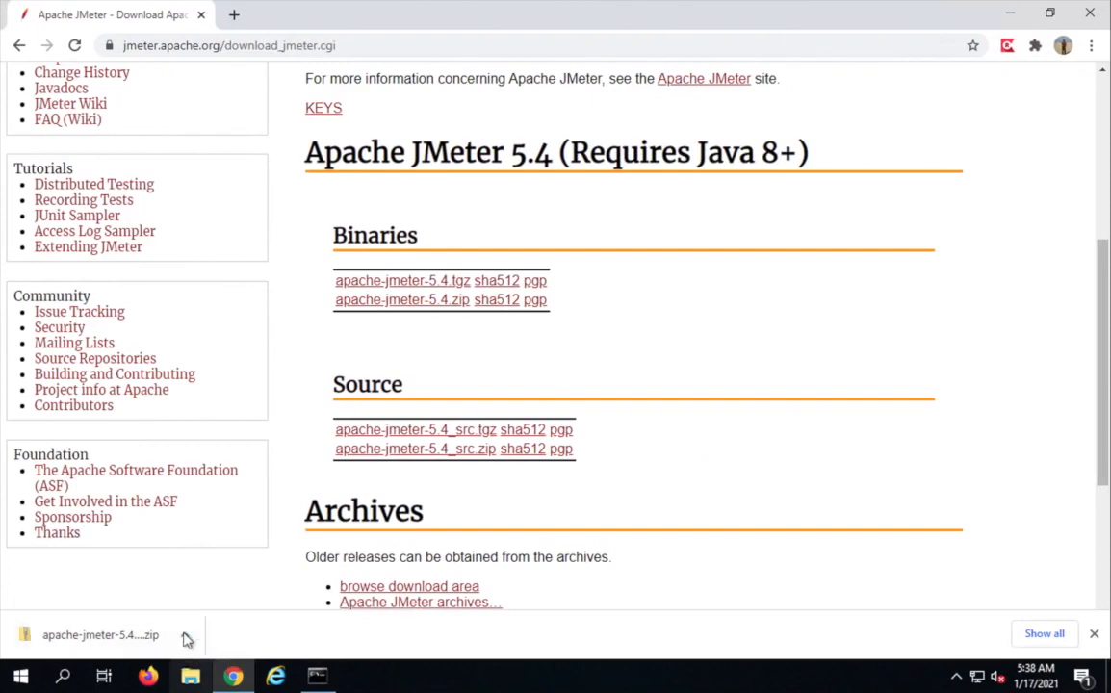
Show the downloaded JMeter zip in its Downloads folder from Chrome's download bar.
click(185, 633)
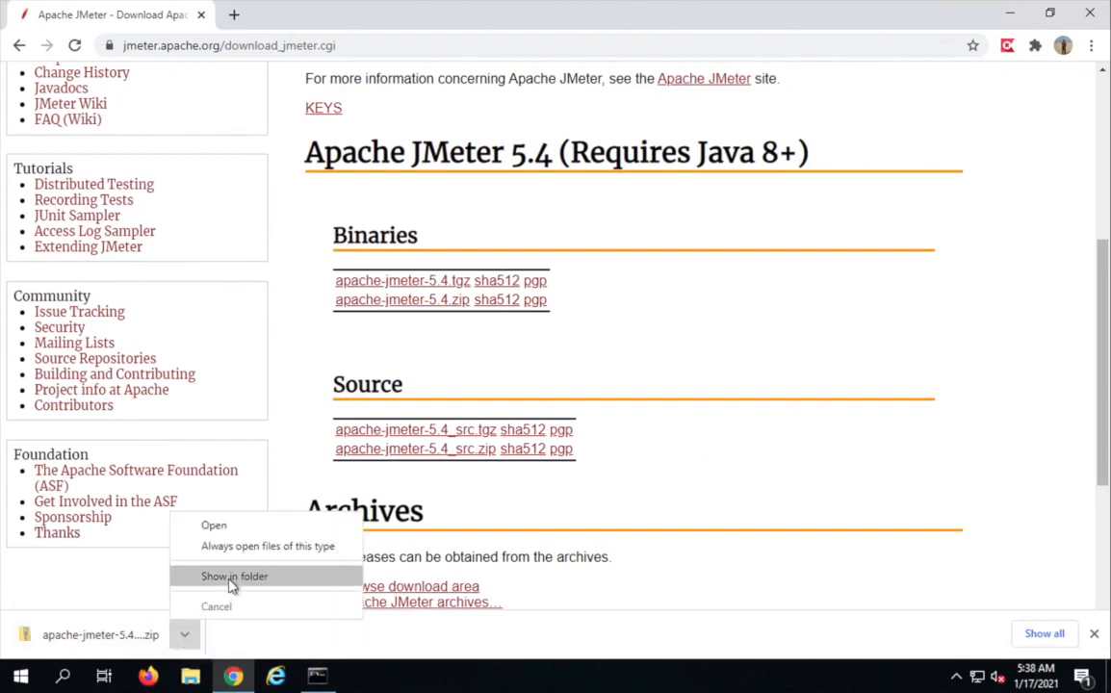
click(235, 575)
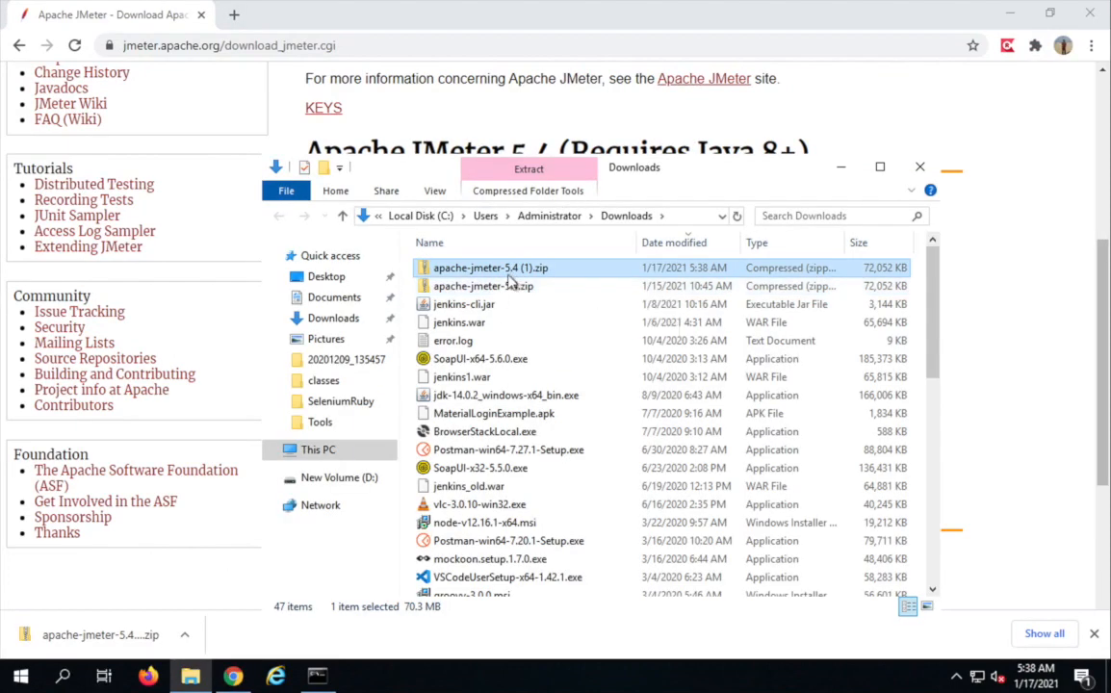
Move apache-jmeter-5.4.zip into a new JMeter2021 folder under D:\Tools.
click(481, 285)
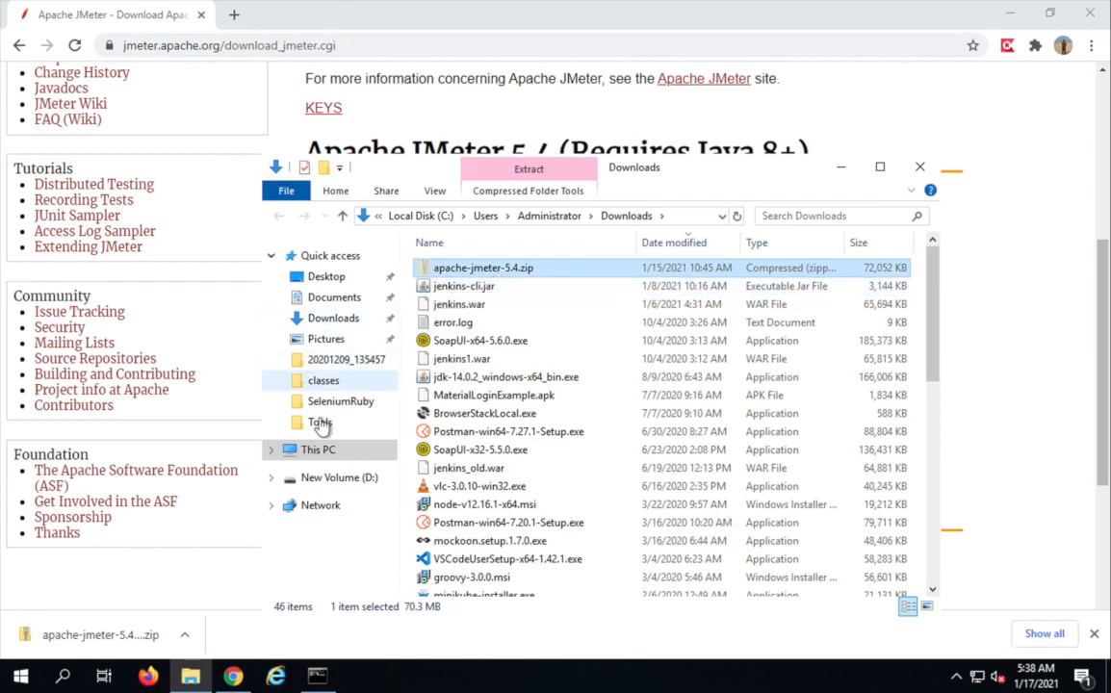
double_click(319, 421)
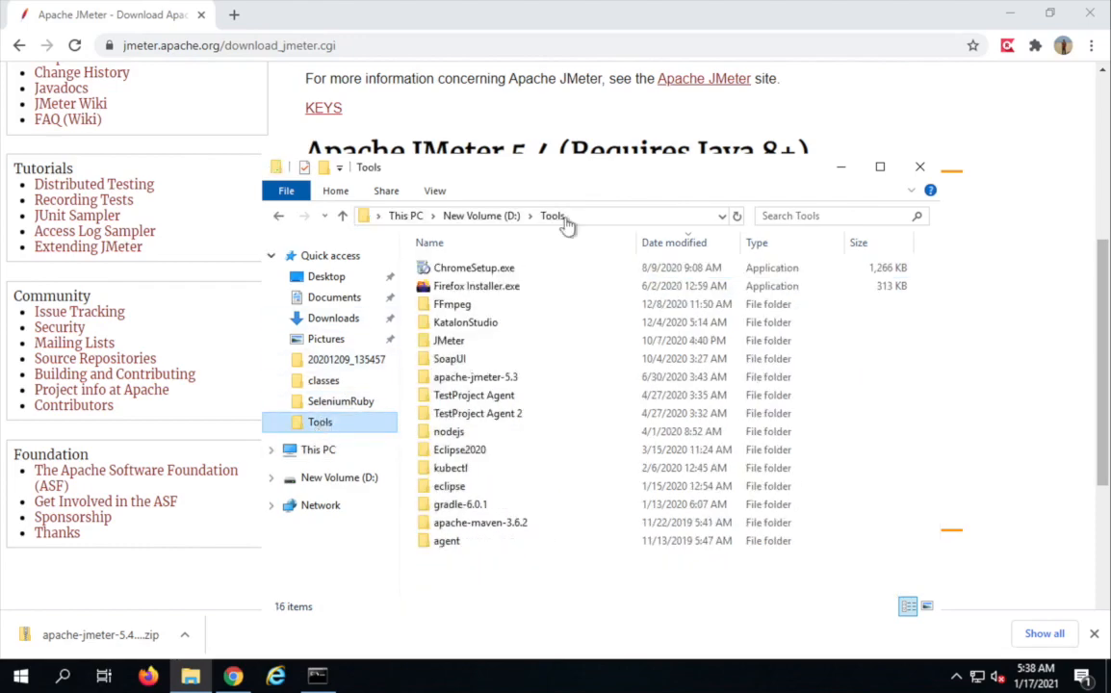
mouse_move(402, 360)
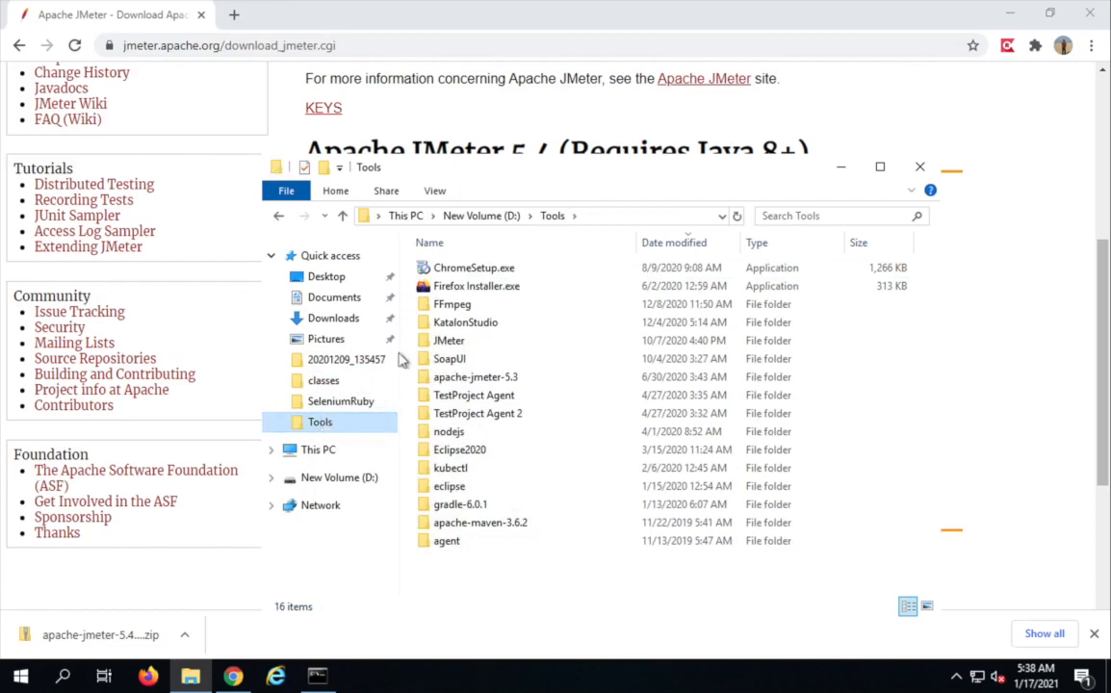
click(449, 340)
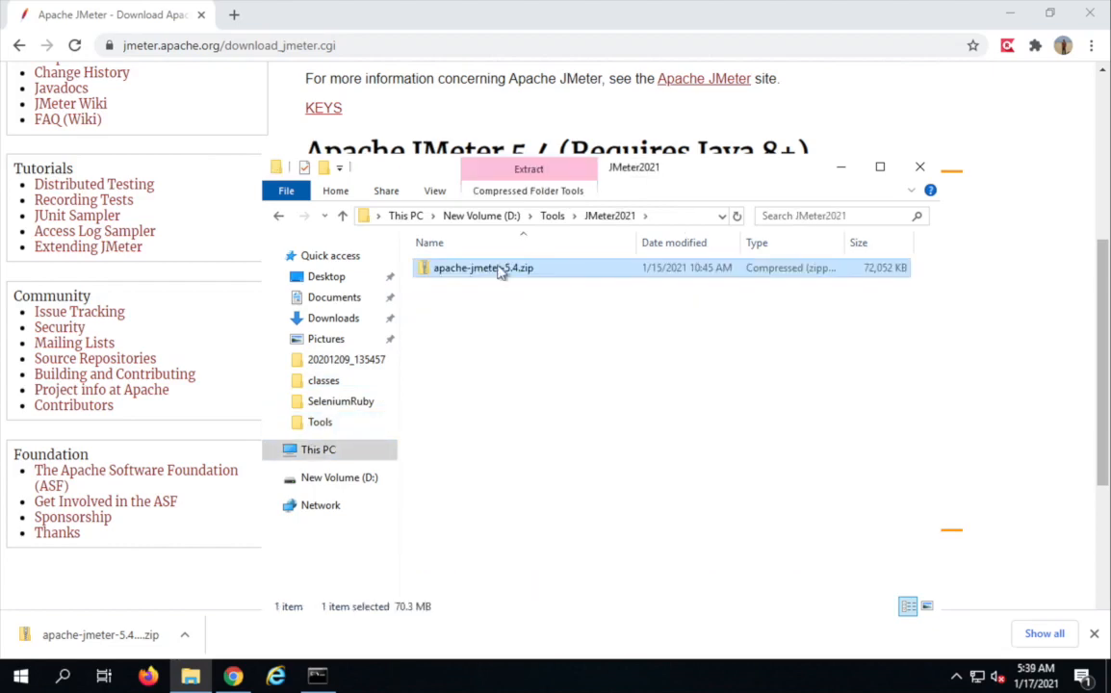
Extract All from apache-jmeter-5.4.zip into the default folder inside JMeter2021.
right_click(481, 267)
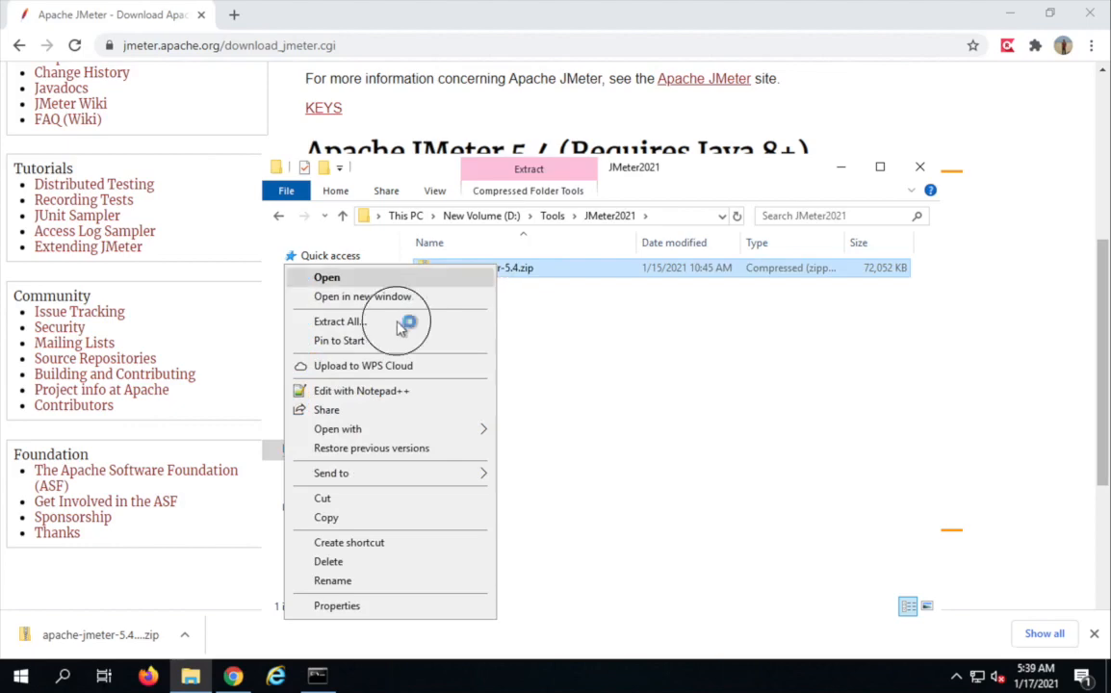
click(339, 319)
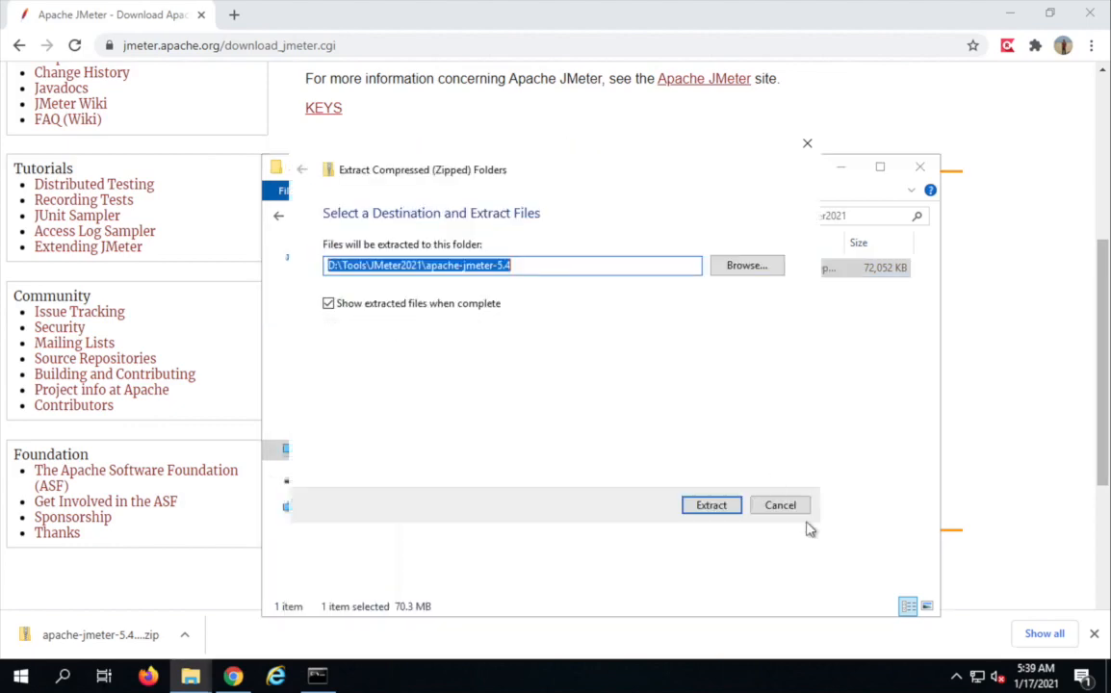
click(712, 504)
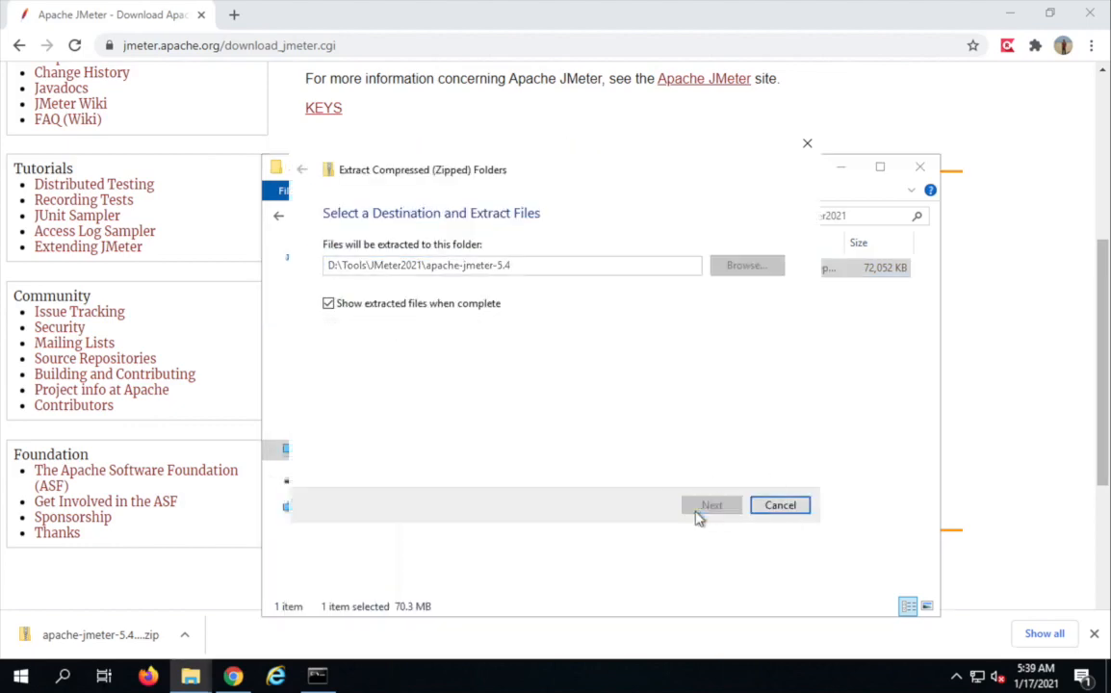
click(712, 504)
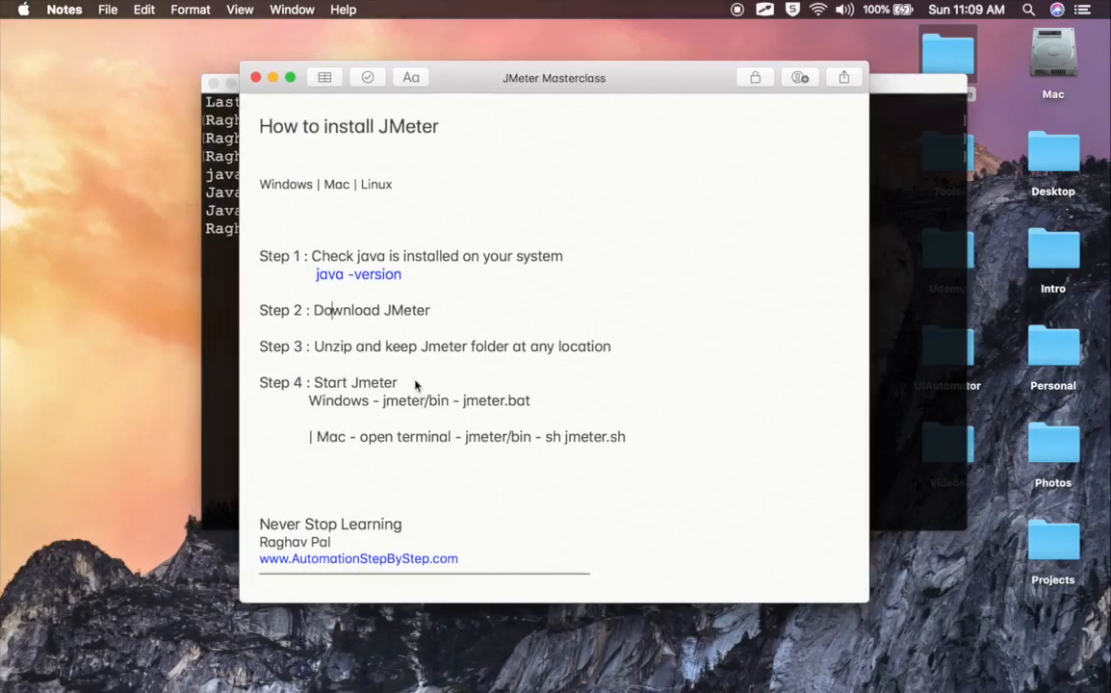
Unzip apache-jmeter-5.4.zip in Downloads with Archive Utility to create the apache-jmeter-5.4 folder.
click(316, 664)
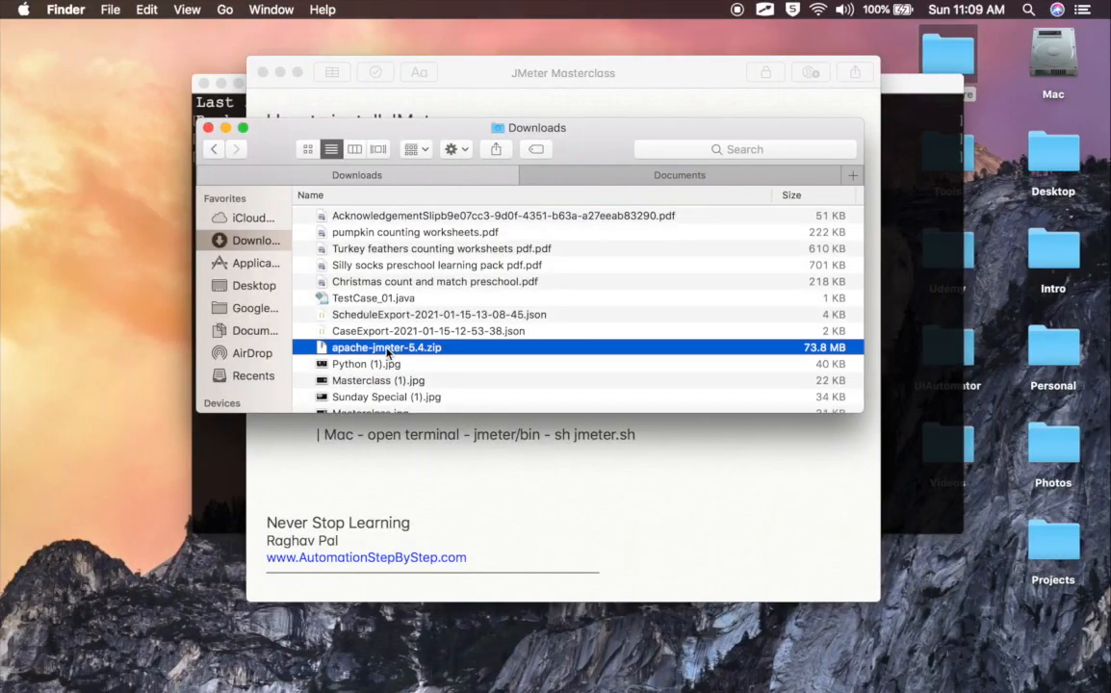
right_click(384, 347)
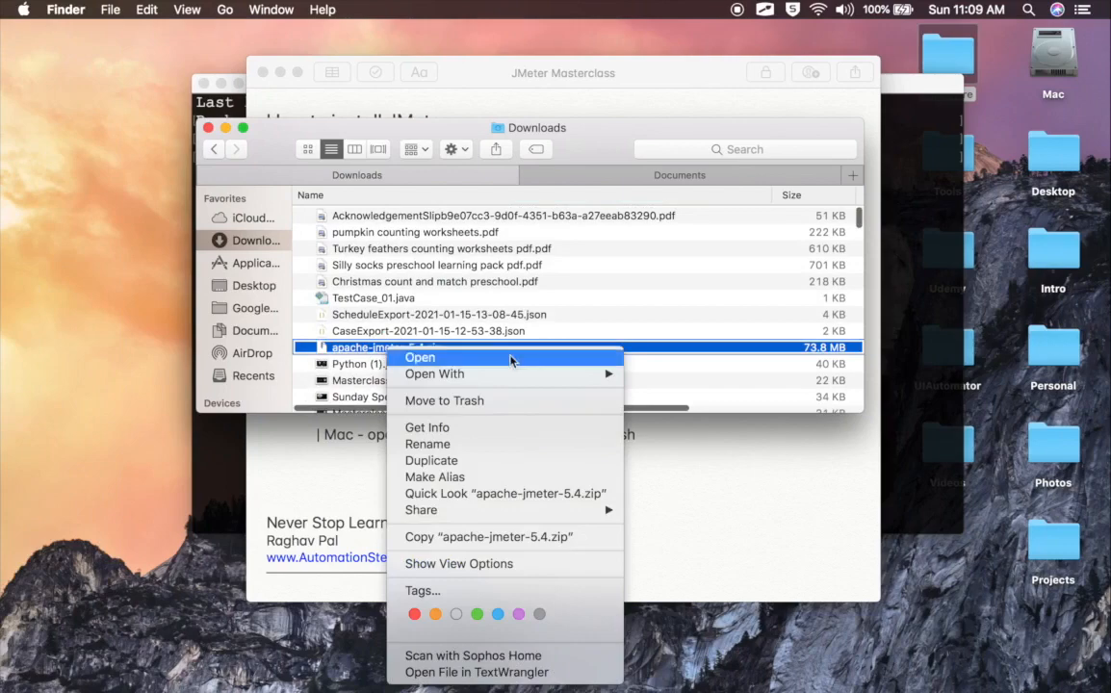
mouse_move(435, 374)
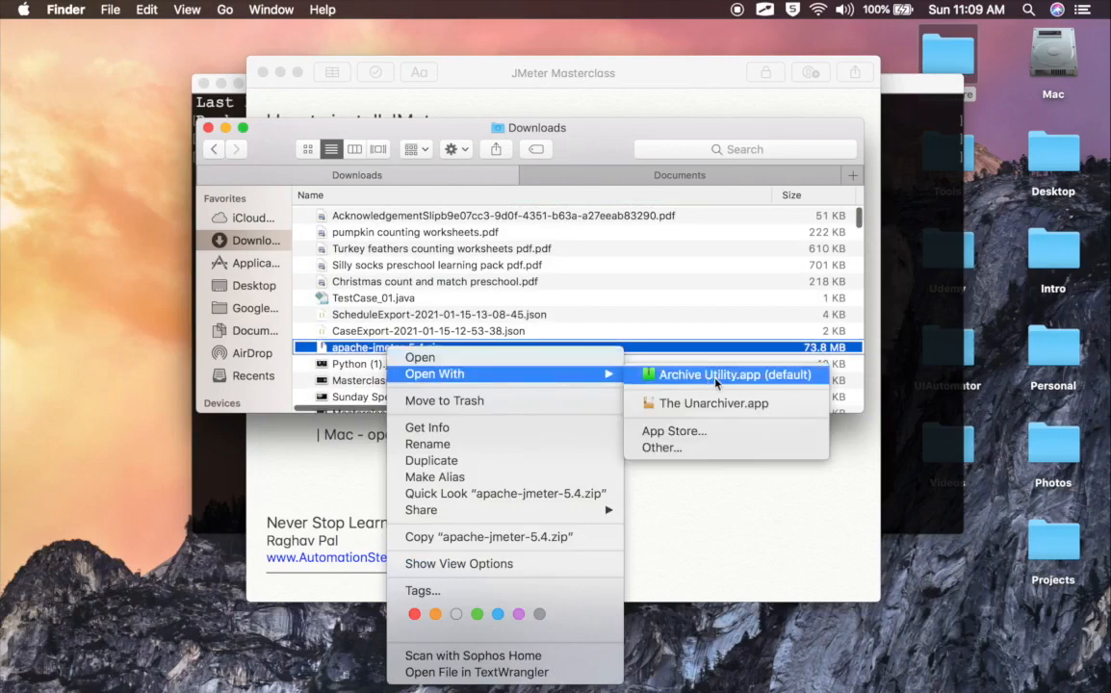
click(734, 373)
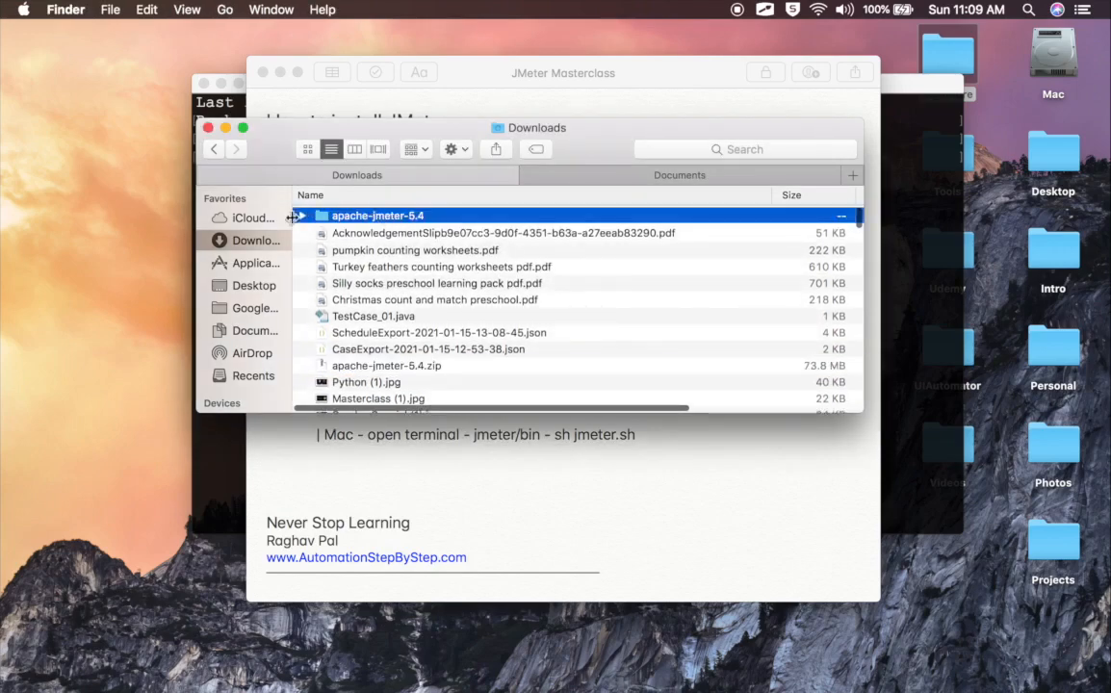
Browse into apache-jmeter-5.4/bin in list view, locating jmeter.sh, and return to Terminal.
click(302, 216)
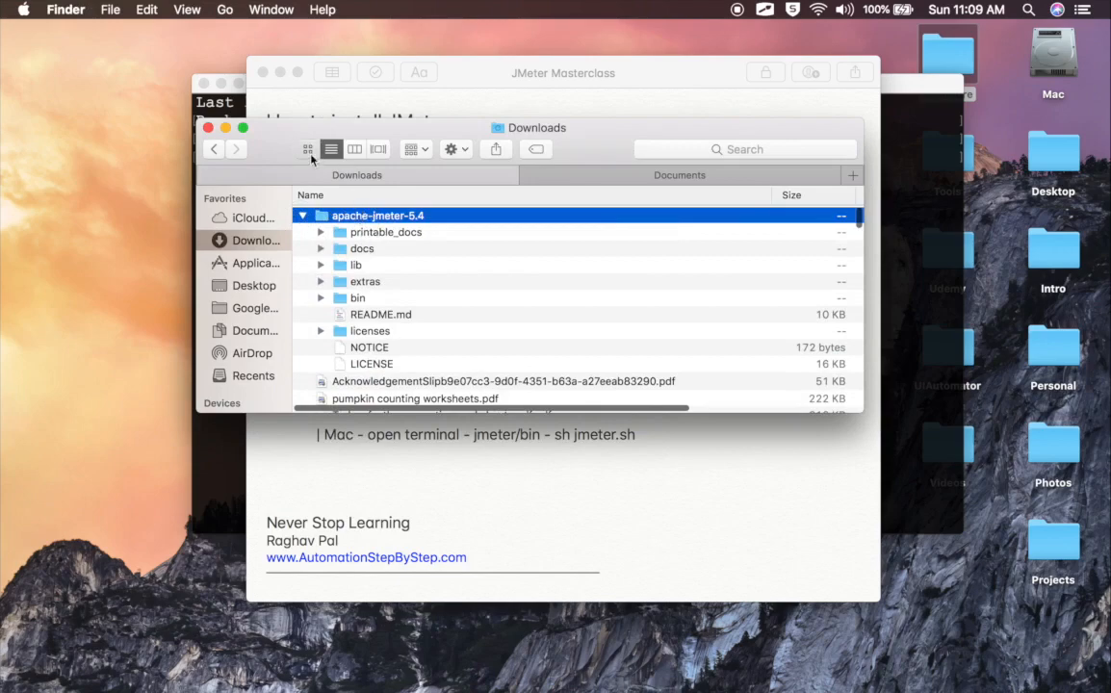
click(308, 151)
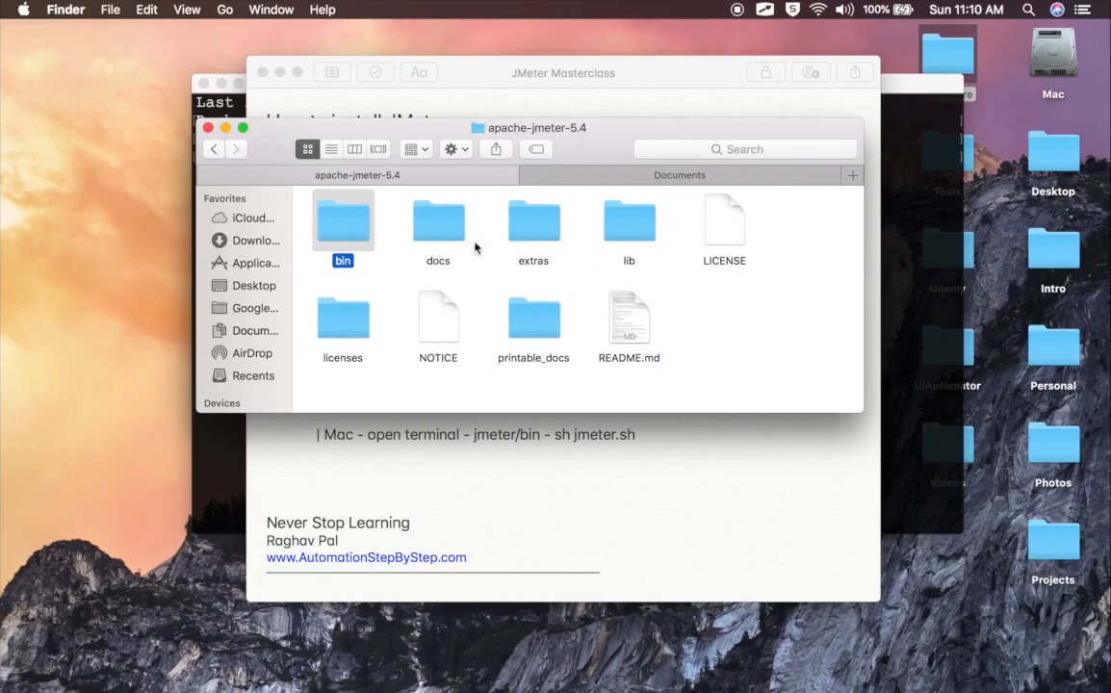
mouse_move(464, 301)
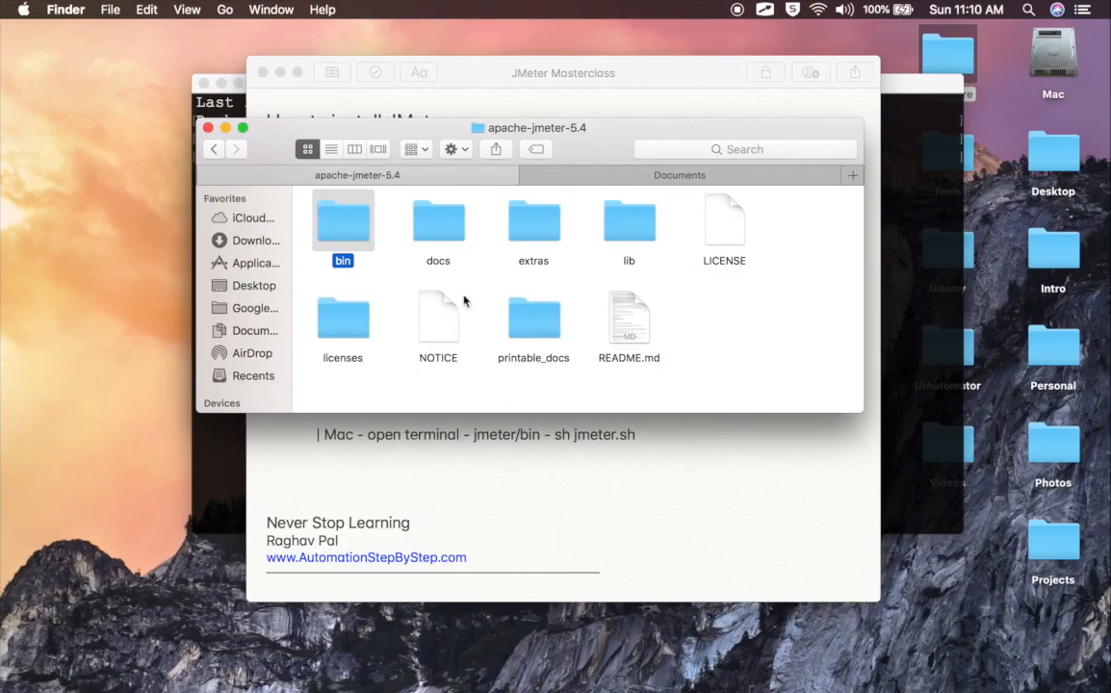
mouse_move(331, 235)
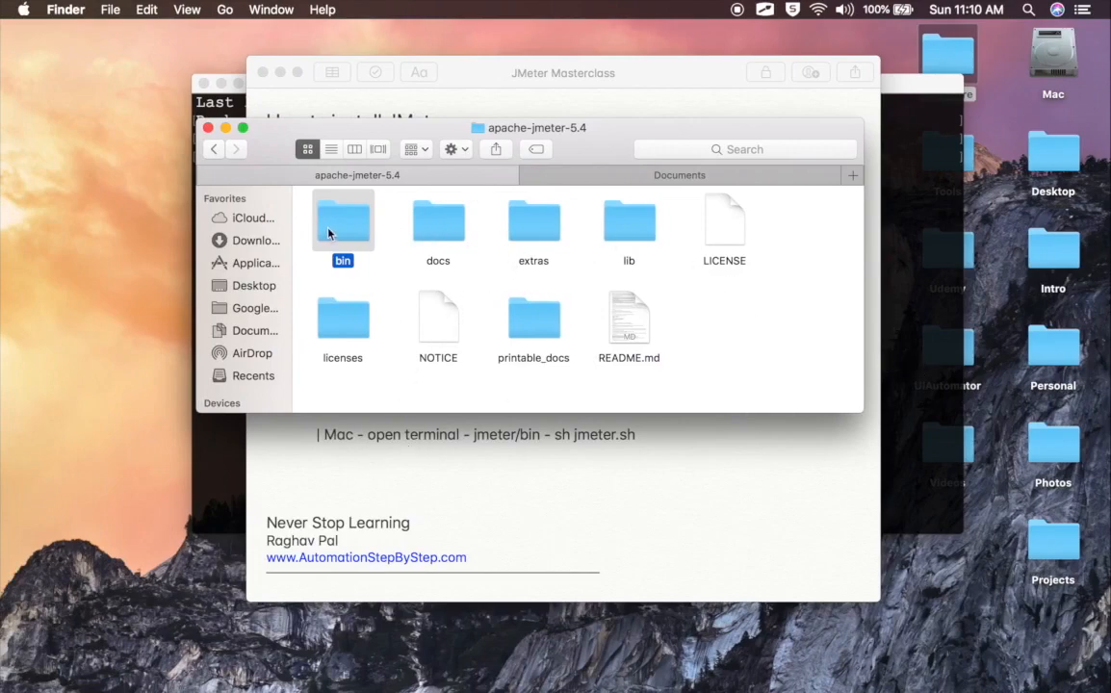
double_click(343, 220)
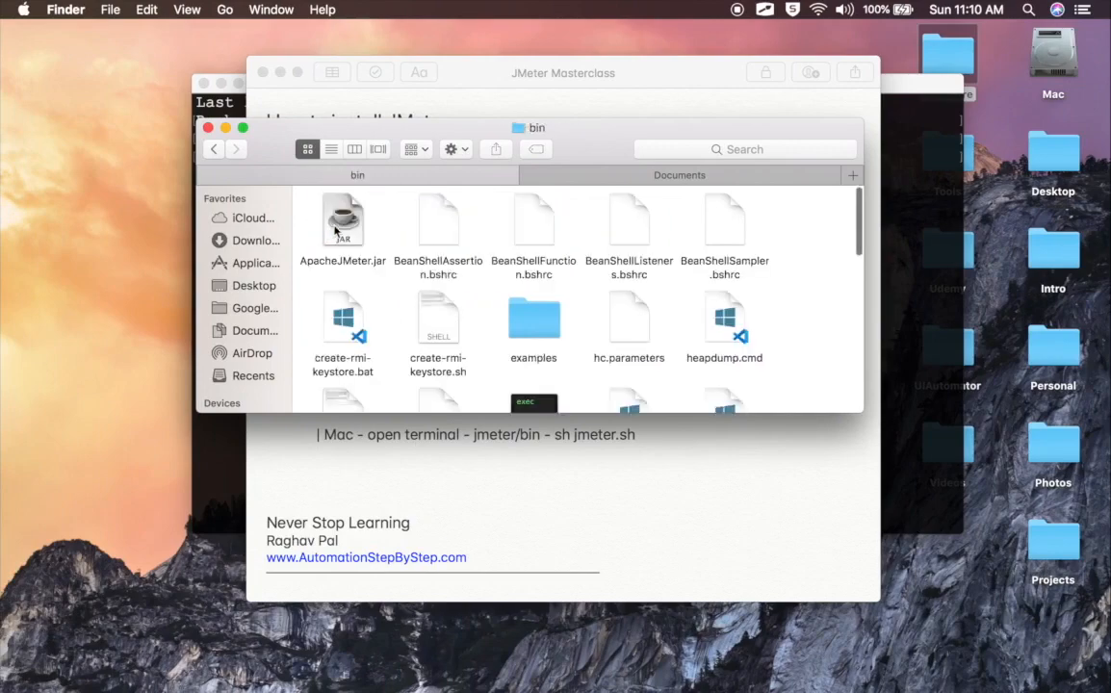
click(331, 150)
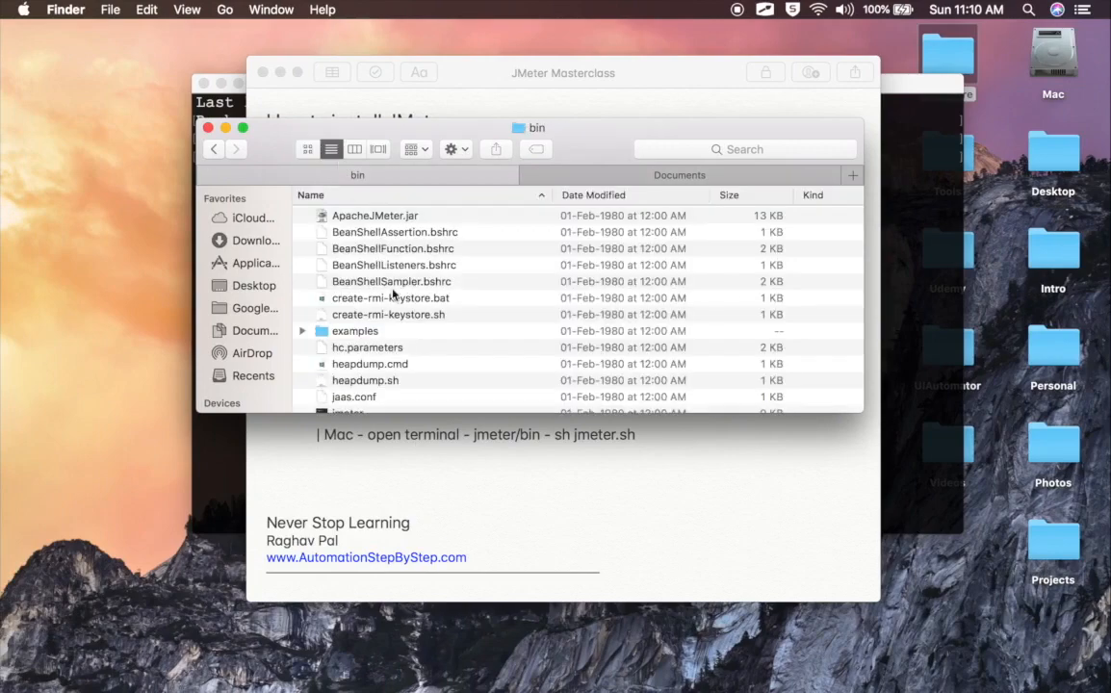
scroll(down, 3)
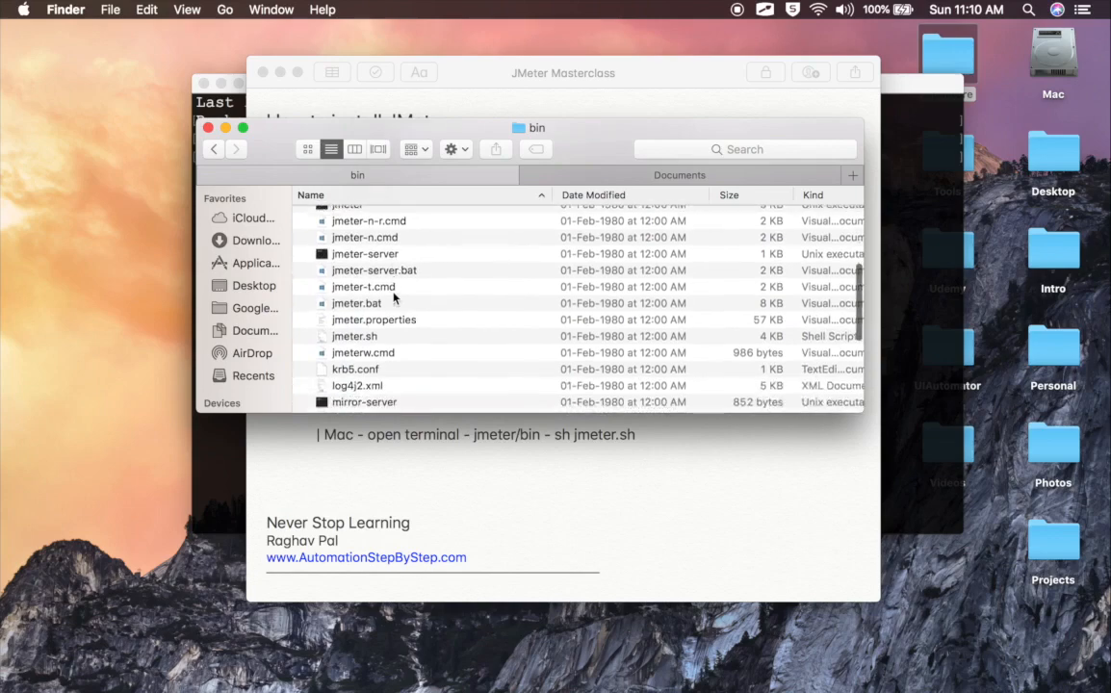
click(354, 335)
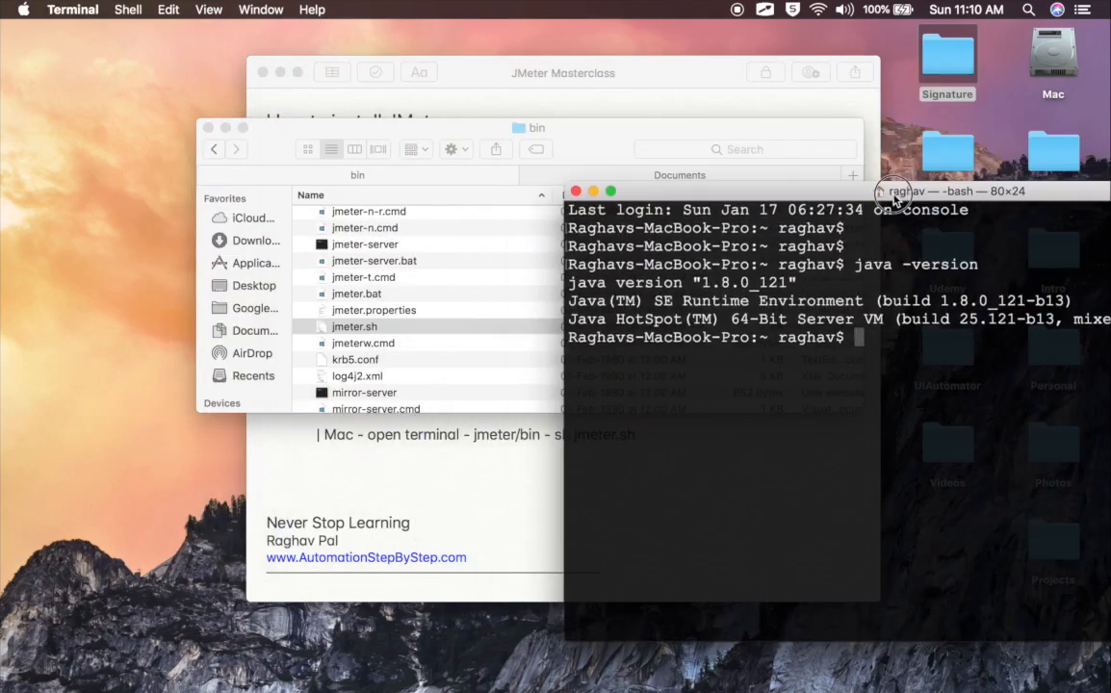
Launch JMeter 5.4 from Terminal by running the full path of jmeter.sh.
click(355, 327)
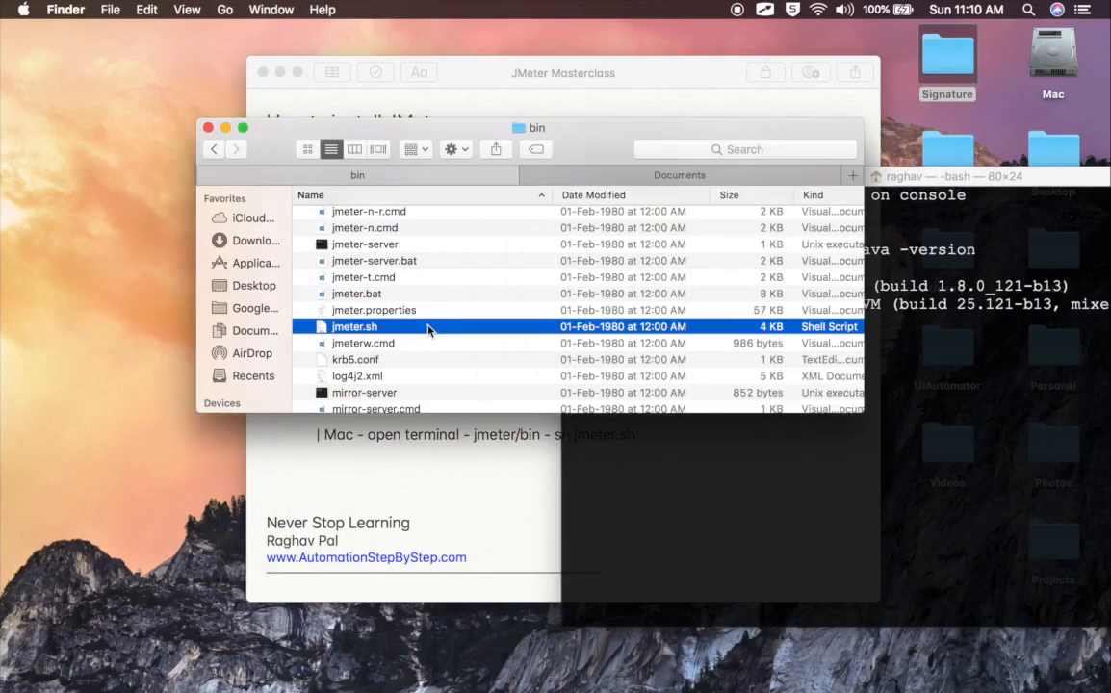
mouse_move(369, 328)
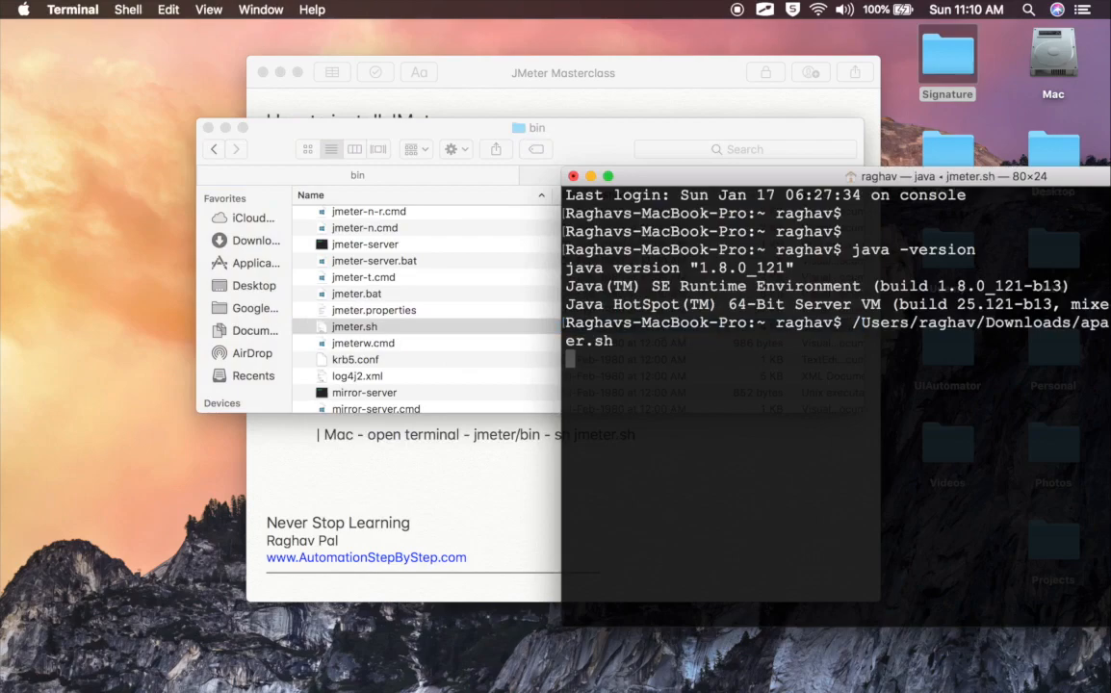
key(Return)
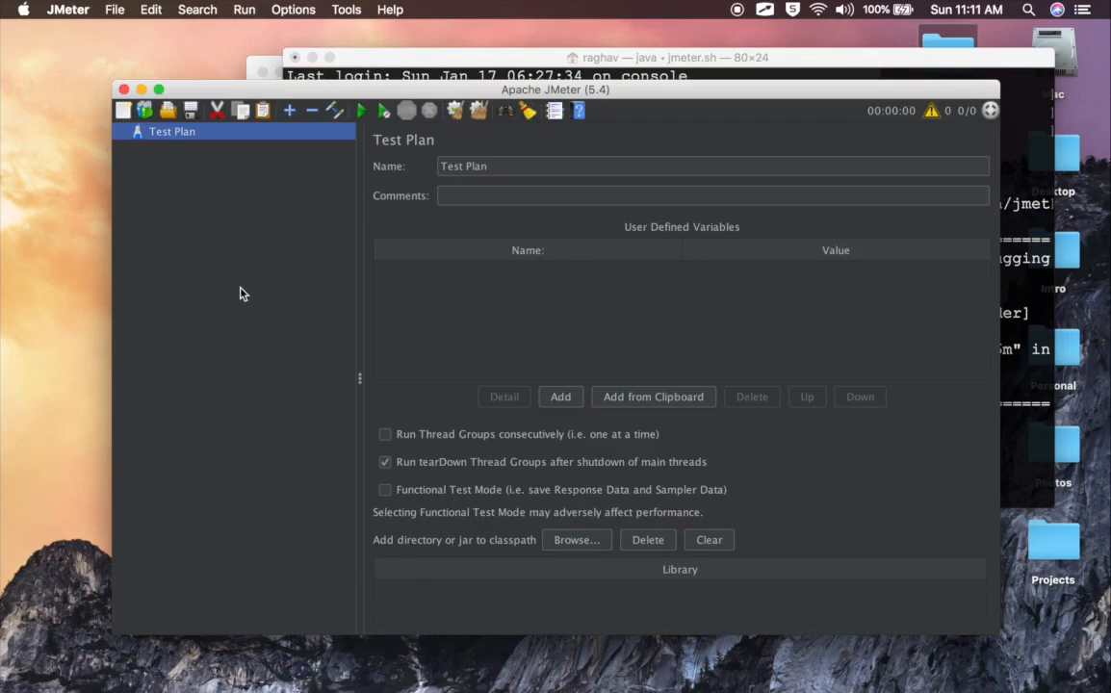
mouse_move(1037, 287)
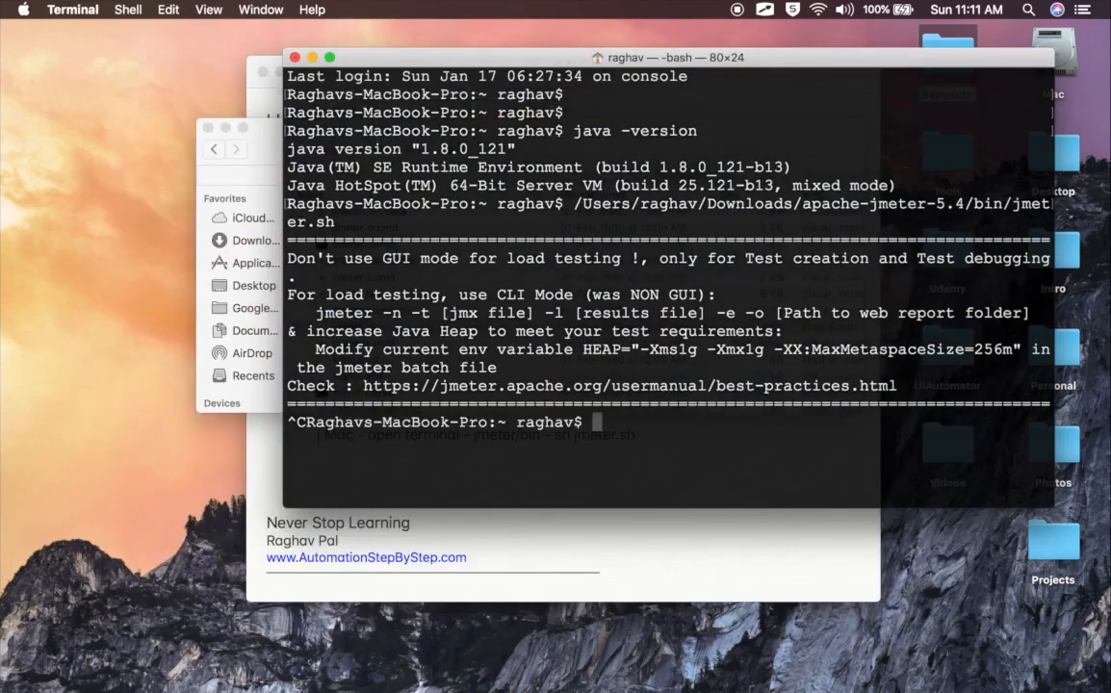
cd into /Users/raghav/Downloads/apache-jmeter-5.4/bin and enter sh jmeter.sh.
key(Return)
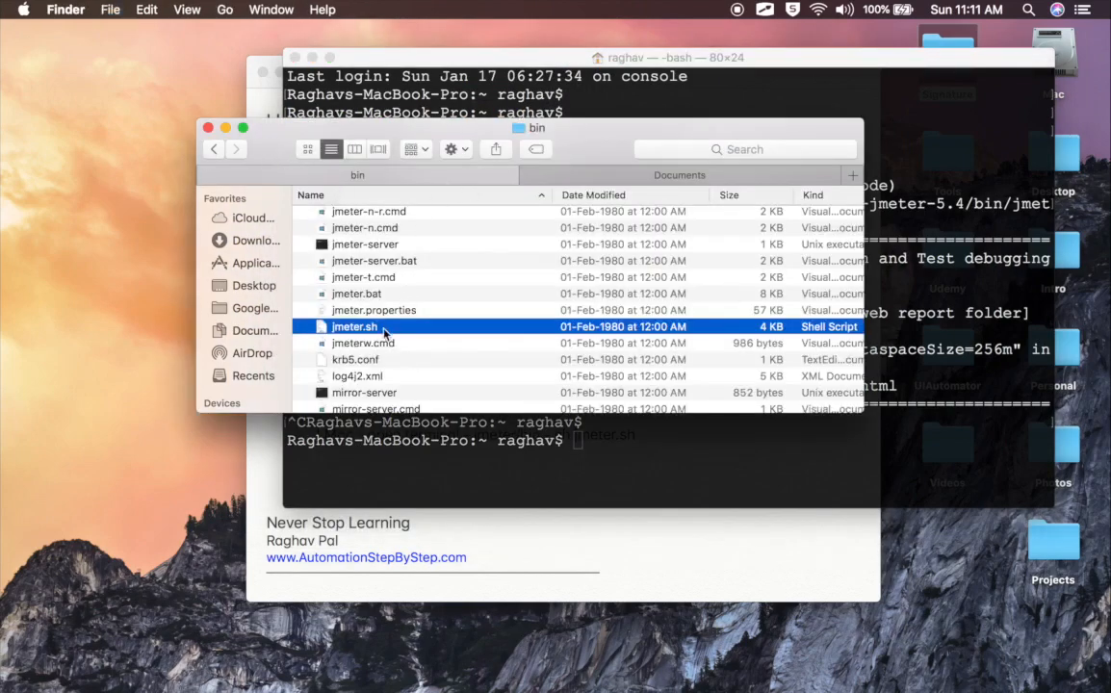
key(cmd+i)
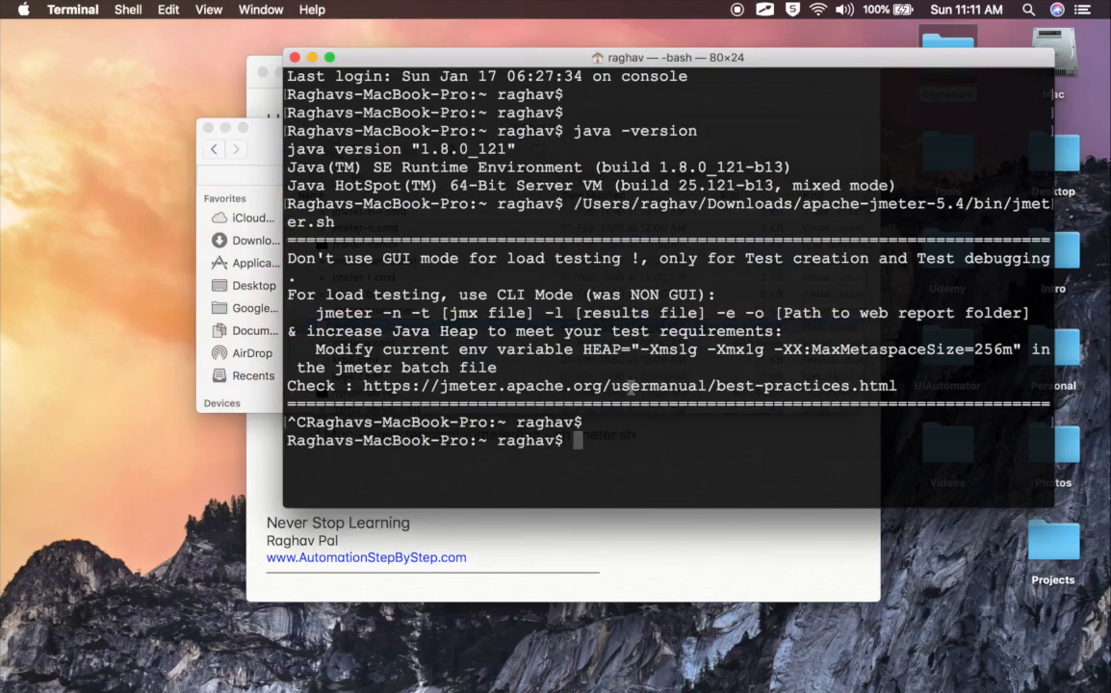
text(cd /Users/raghav/Downloads/apache-jmeter-5.4/bin)
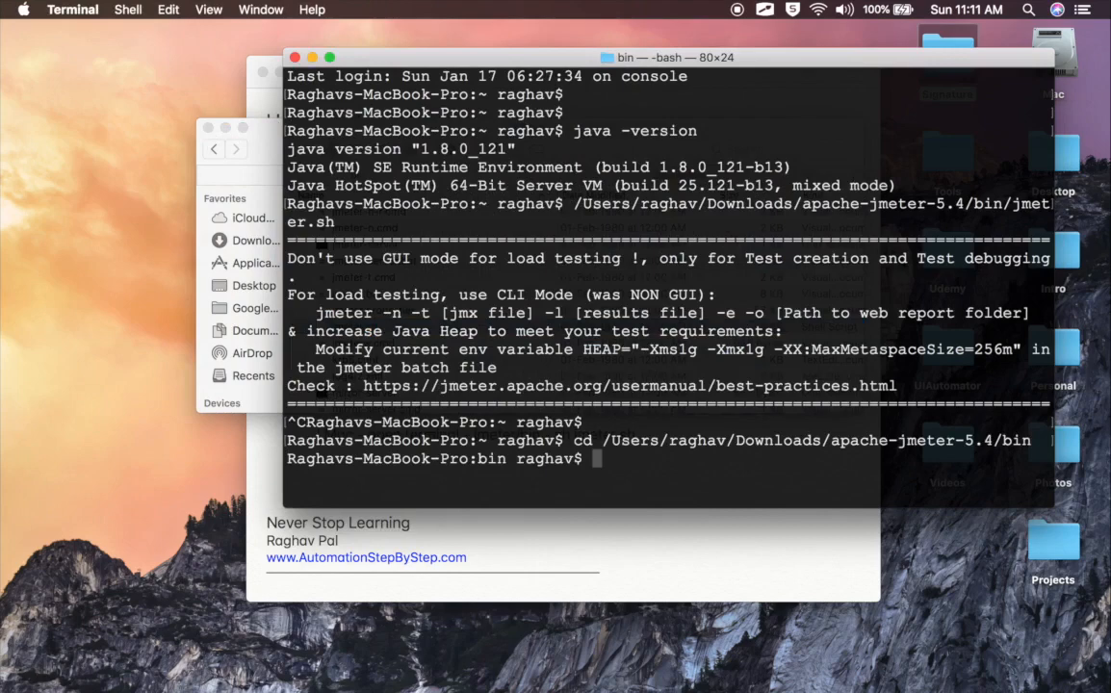
text(sh jme)
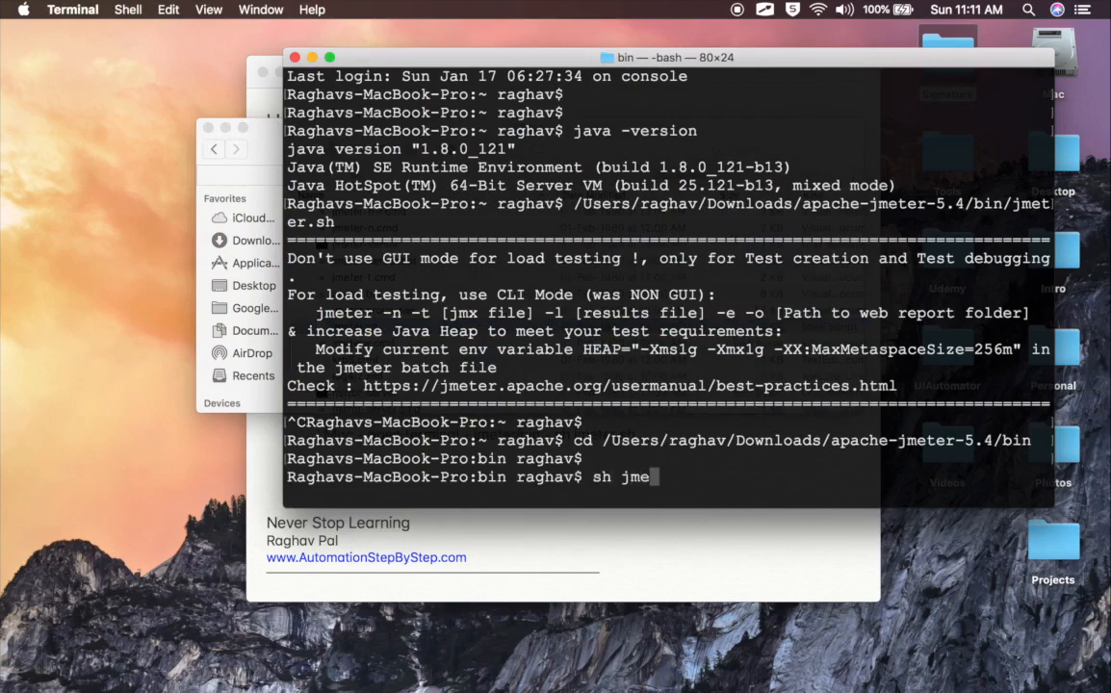
text(ter.sh)
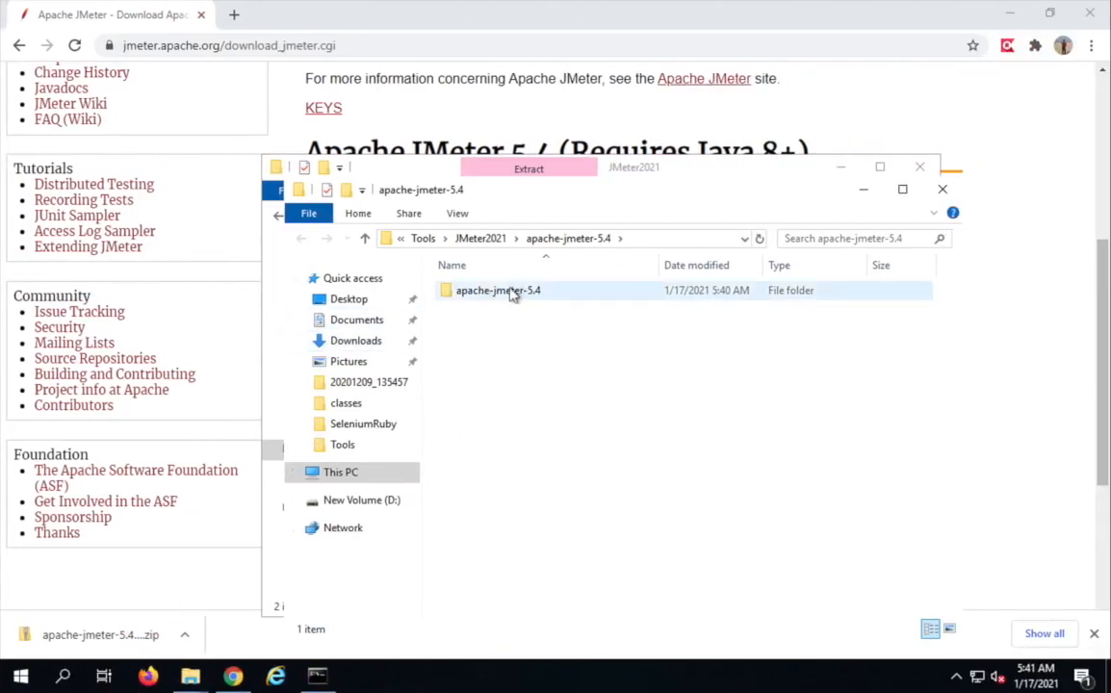
In File Explorer, go into apache-jmeter-5.4\bin and run jmeter.bat.
double_click(497, 289)
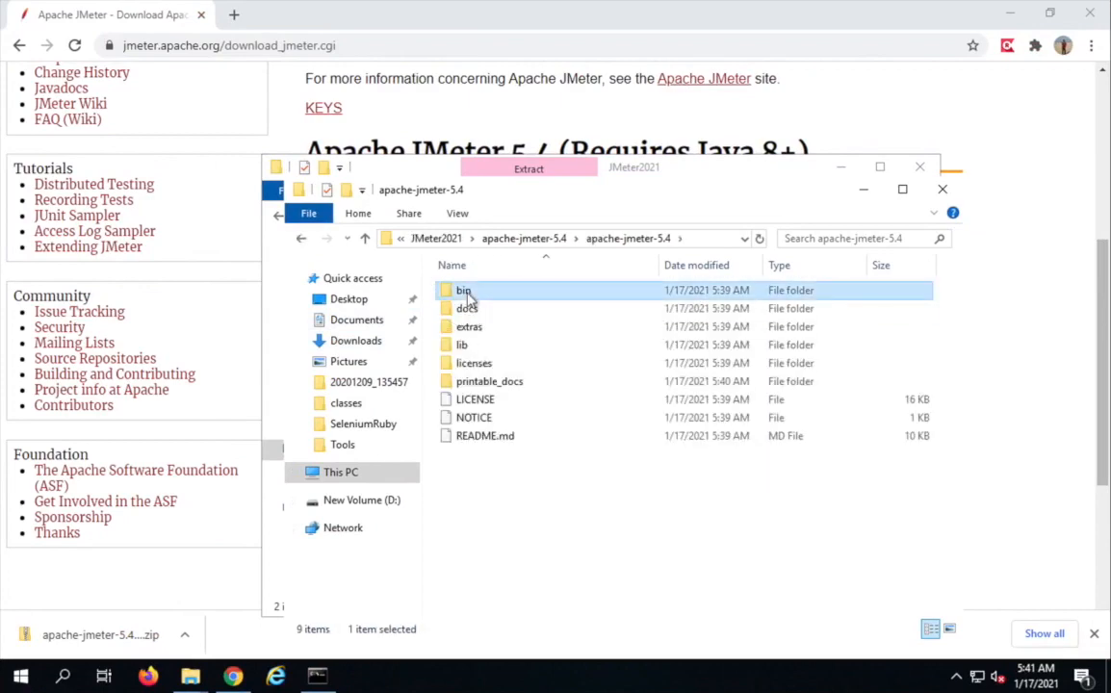
double_click(462, 288)
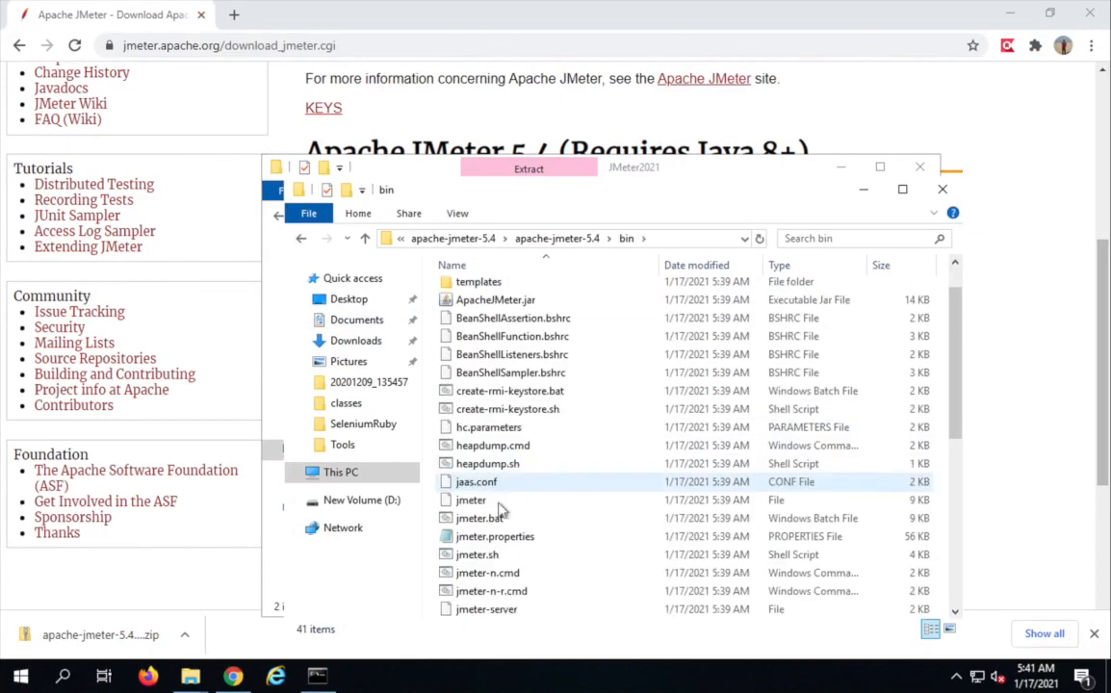
click(477, 517)
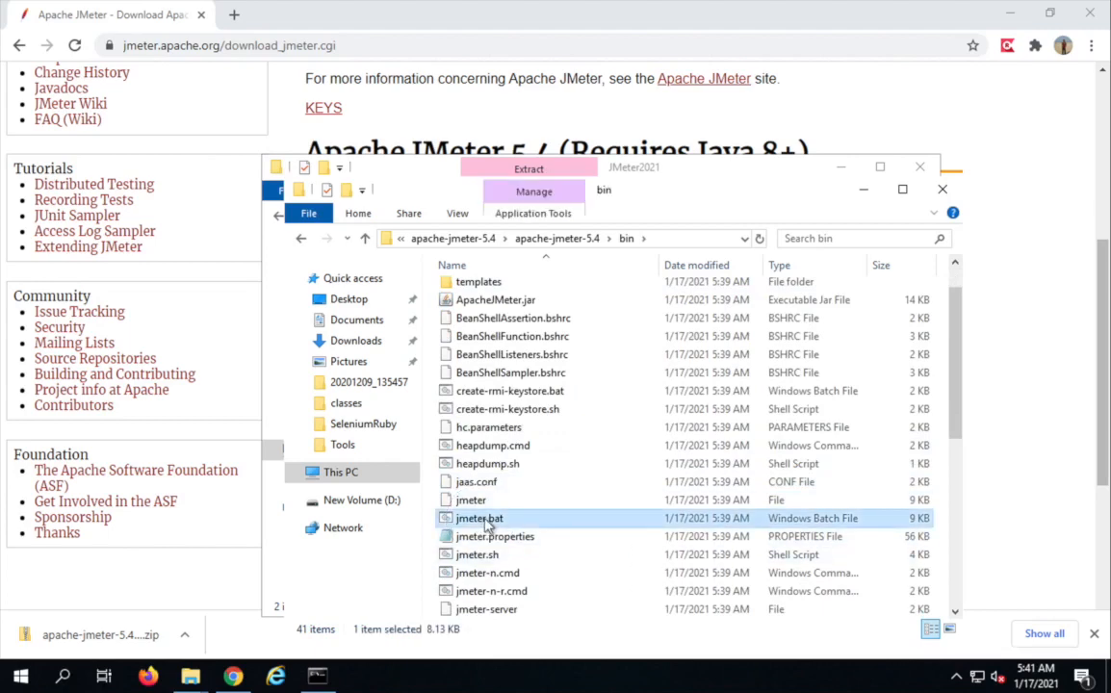
mouse_move(477, 518)
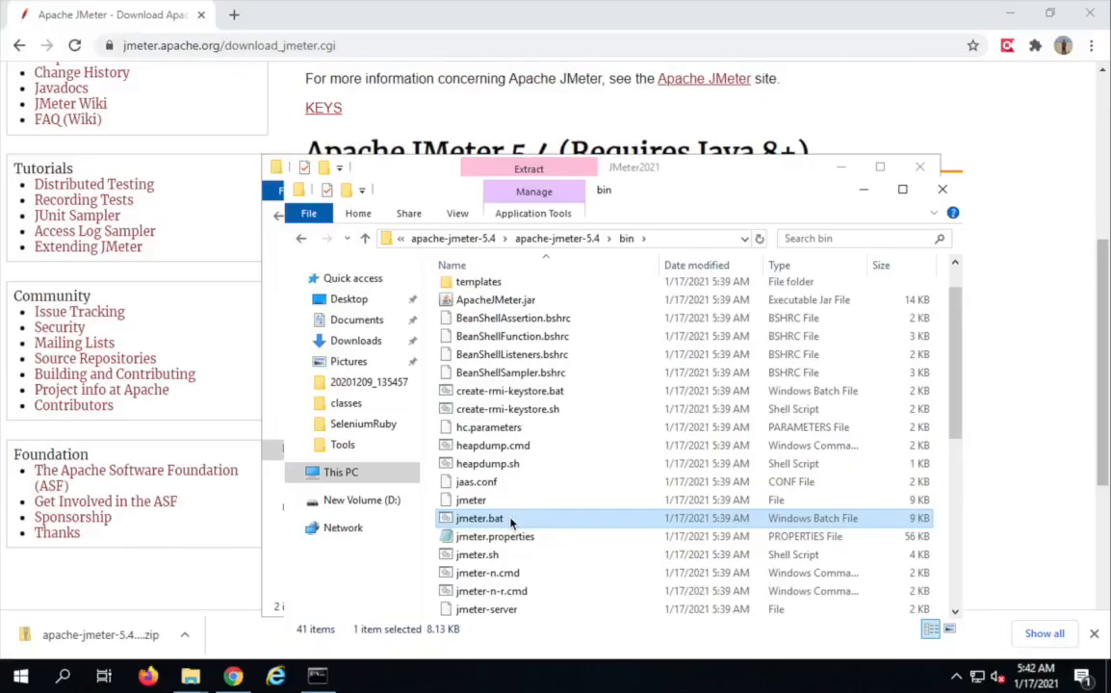
double_click(477, 518)
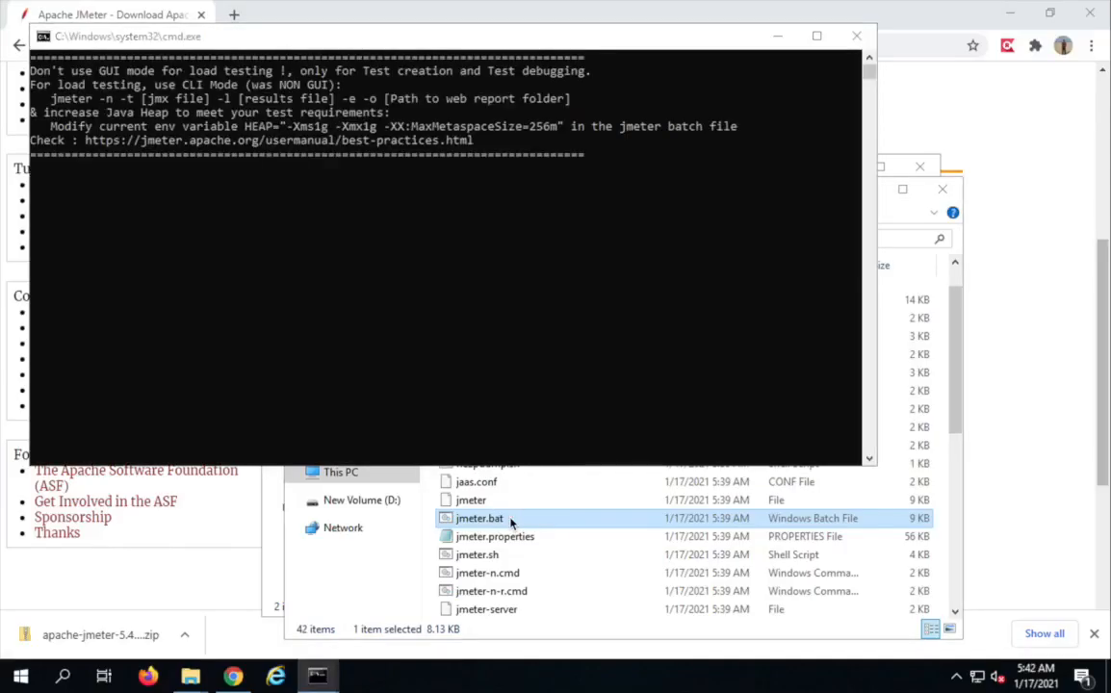
Let jmeter.bat continue in the cmd window until JMeter prints its startup messages.
double_click(481, 518)
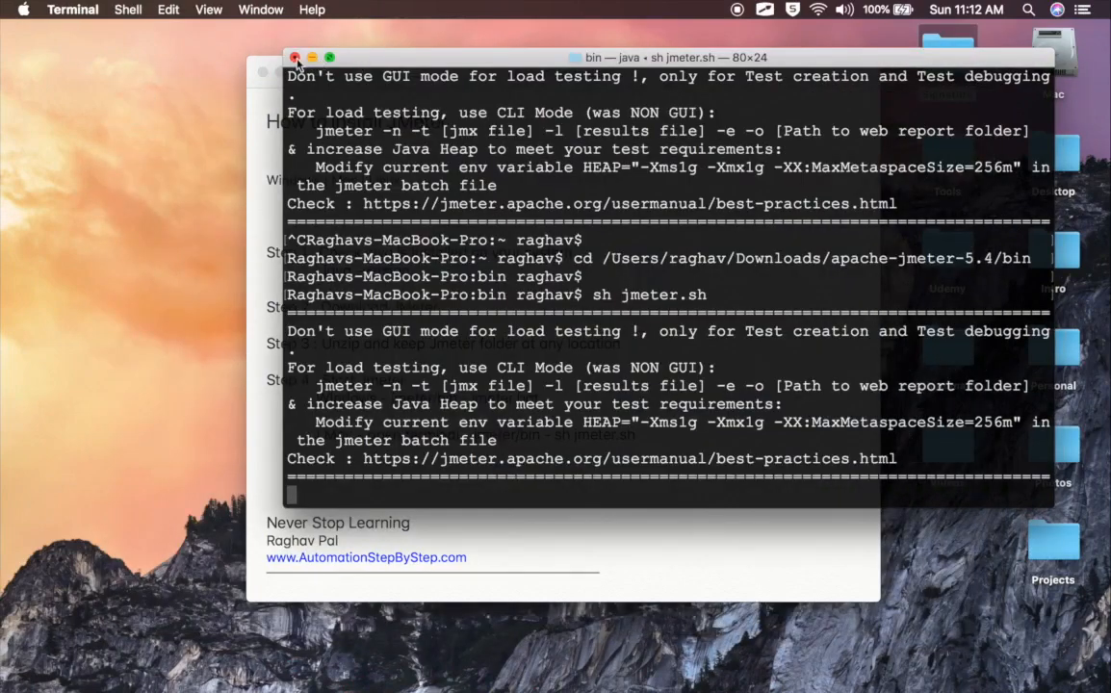
Bring the How to install JMeter note forward and place the cursor in its Step 4 text.
click(296, 57)
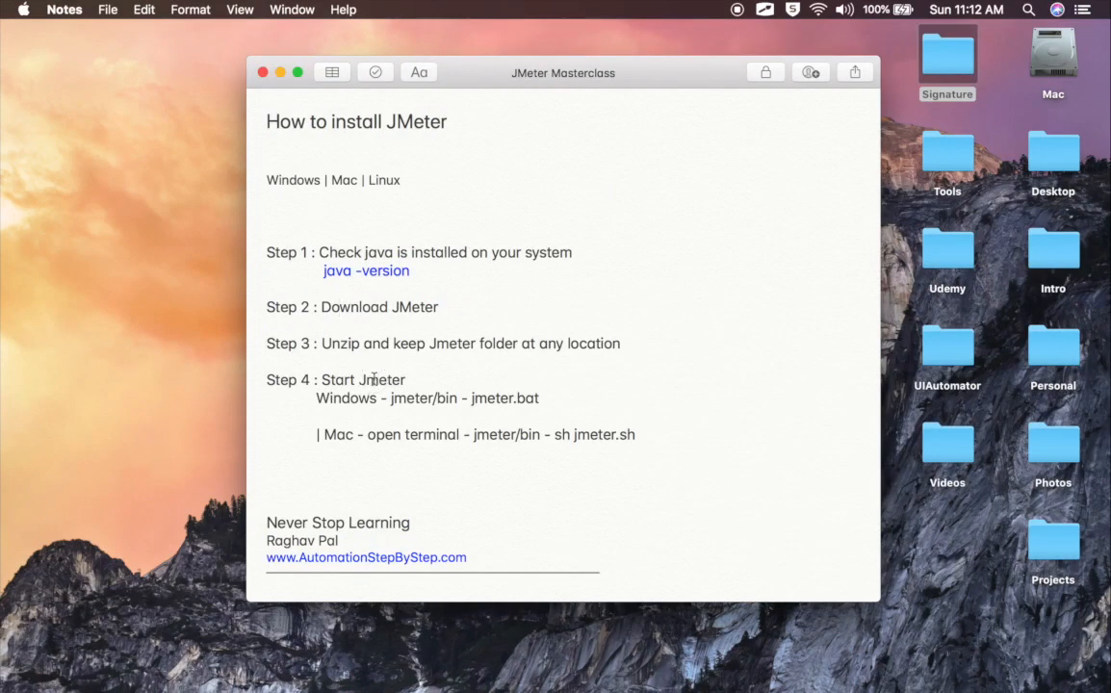
mouse_move(369, 379)
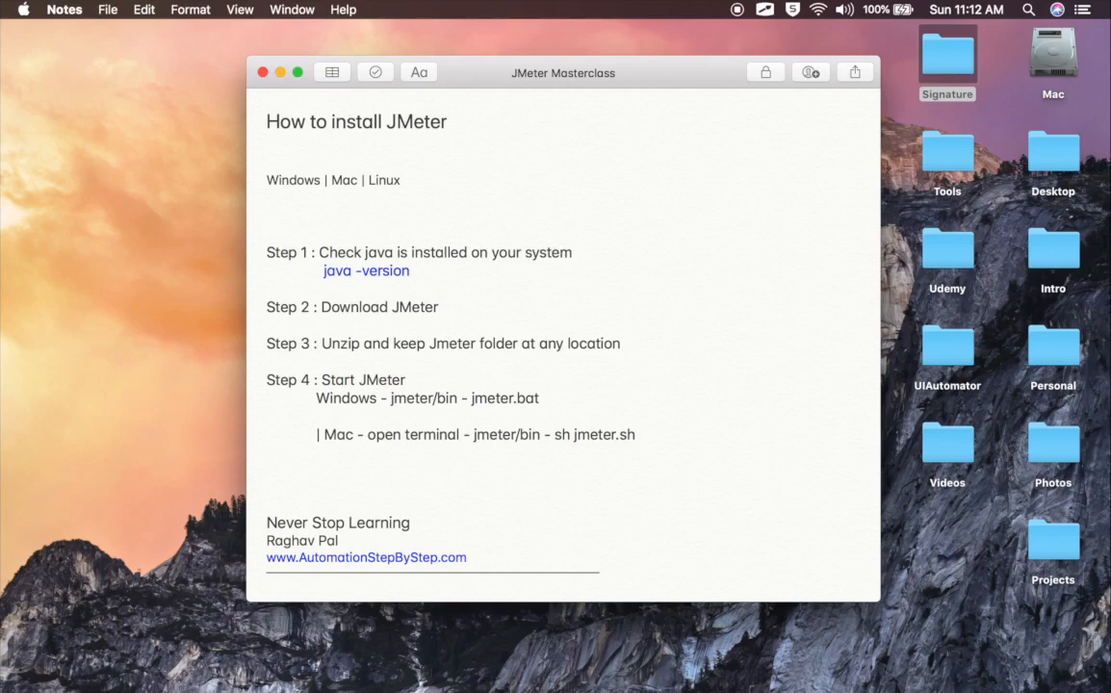
click(375, 379)
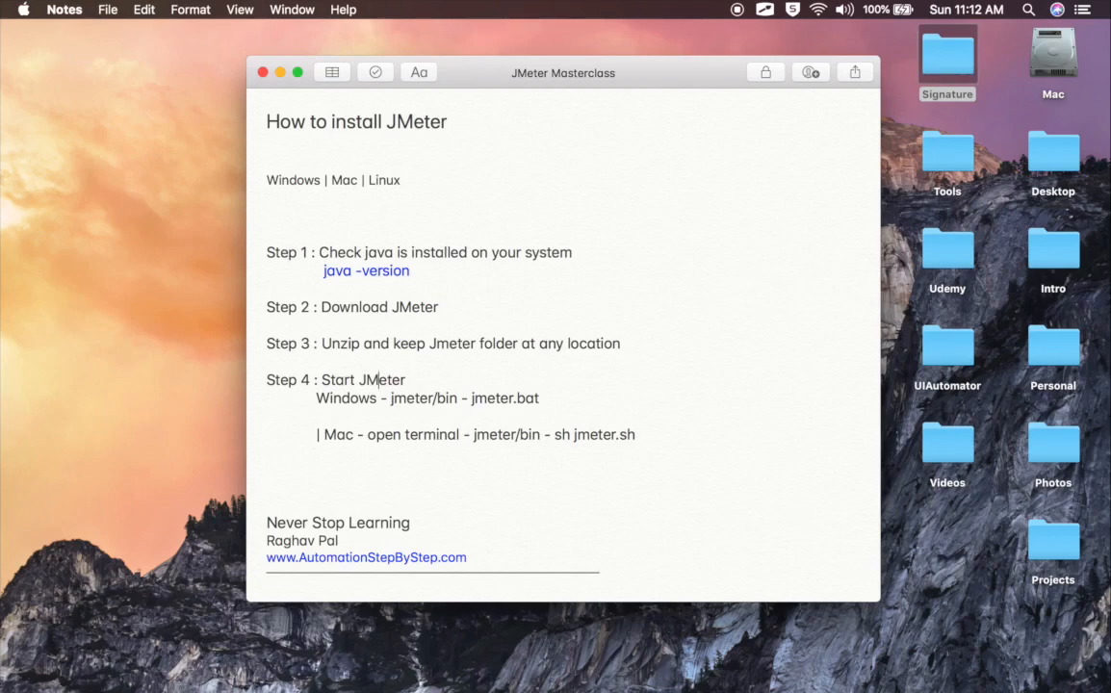